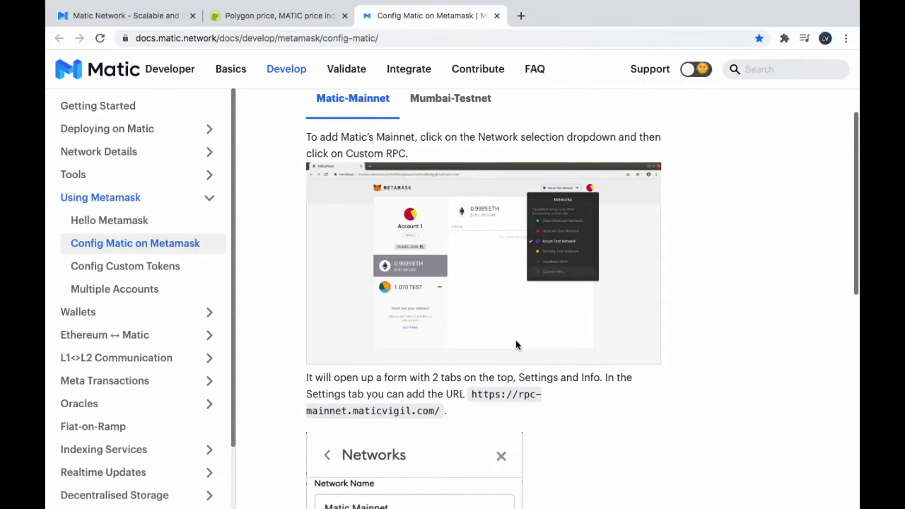
pyautogui.moveTo(215, 197)
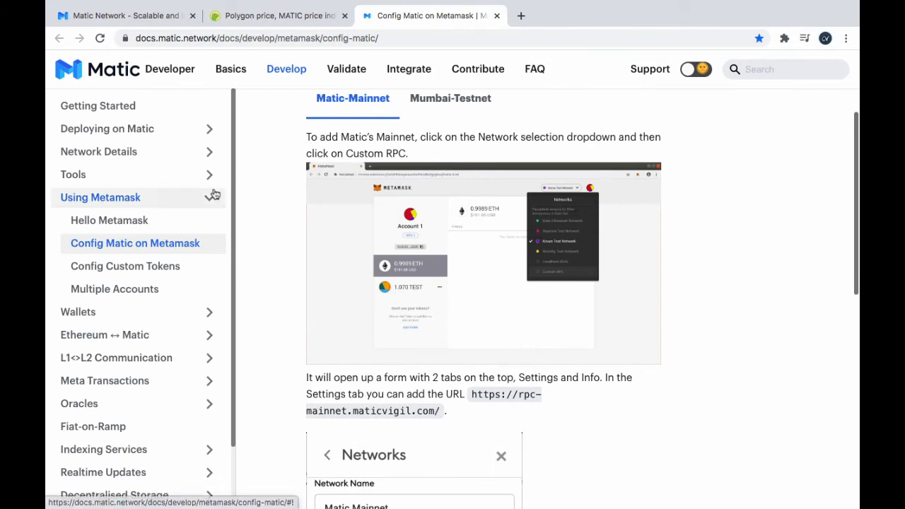
# Follow the 'Visit Polygon' link in the Matic rebranding popup to reach polygon.technology
pyautogui.click(126, 14)
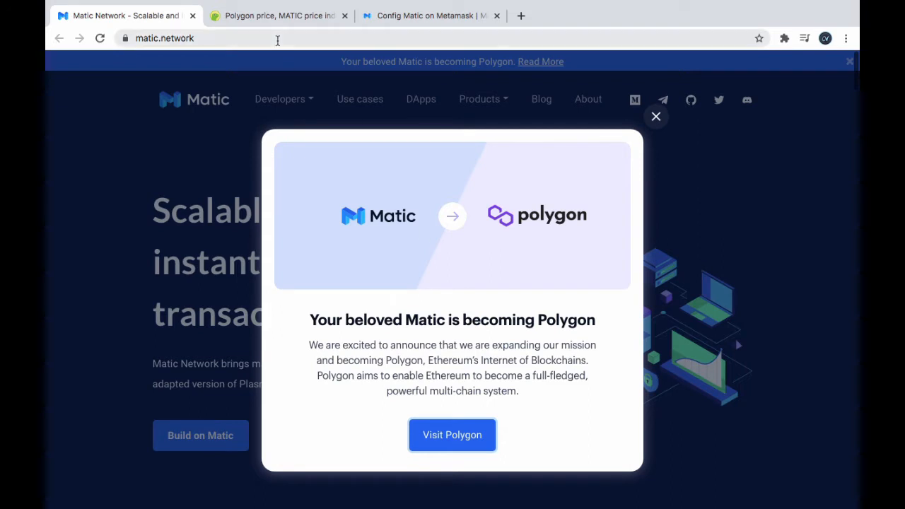
pyautogui.moveTo(277, 15)
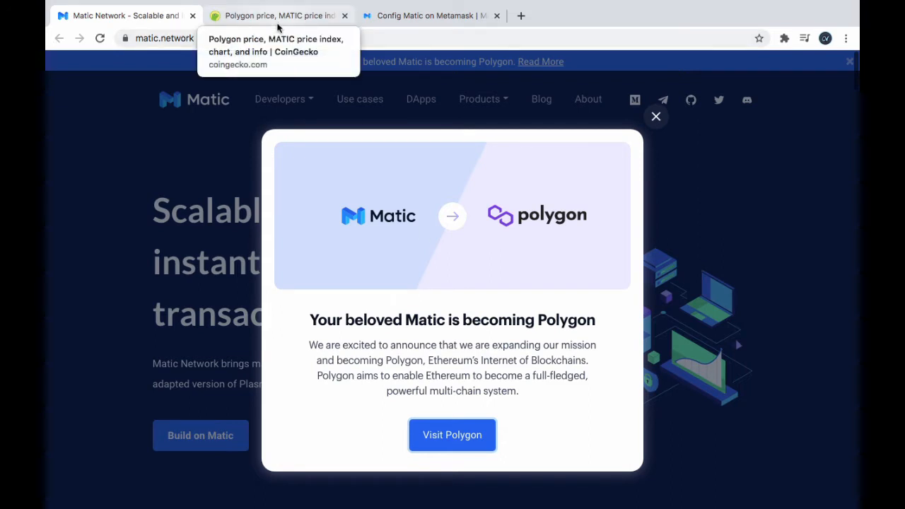
pyautogui.moveTo(111, 71)
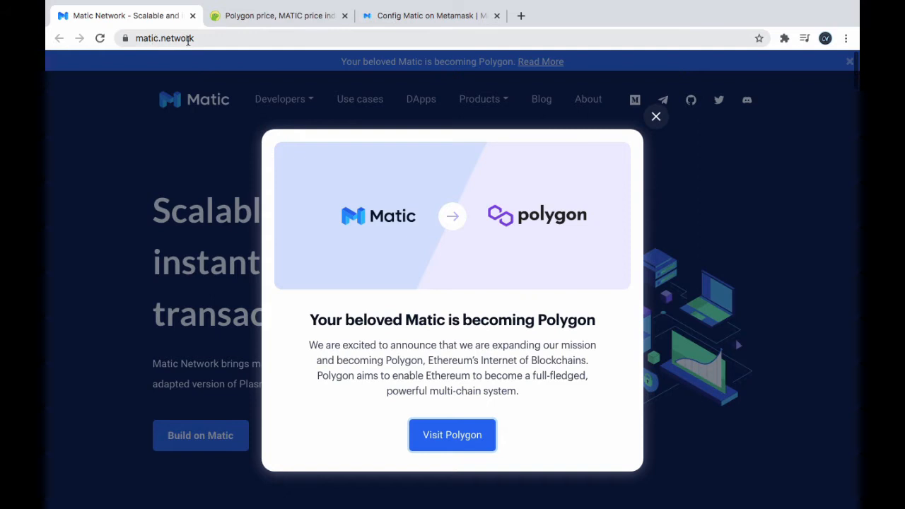
pyautogui.moveTo(545, 323)
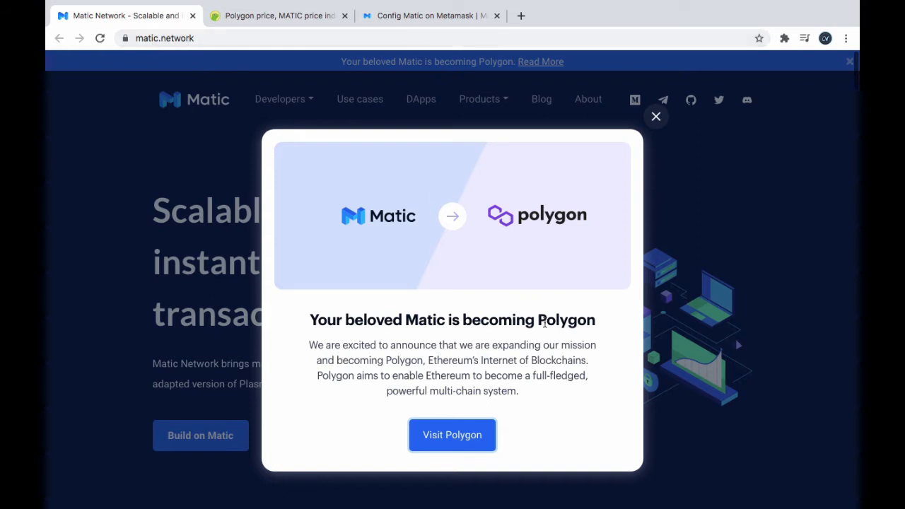
pyautogui.click(453, 435)
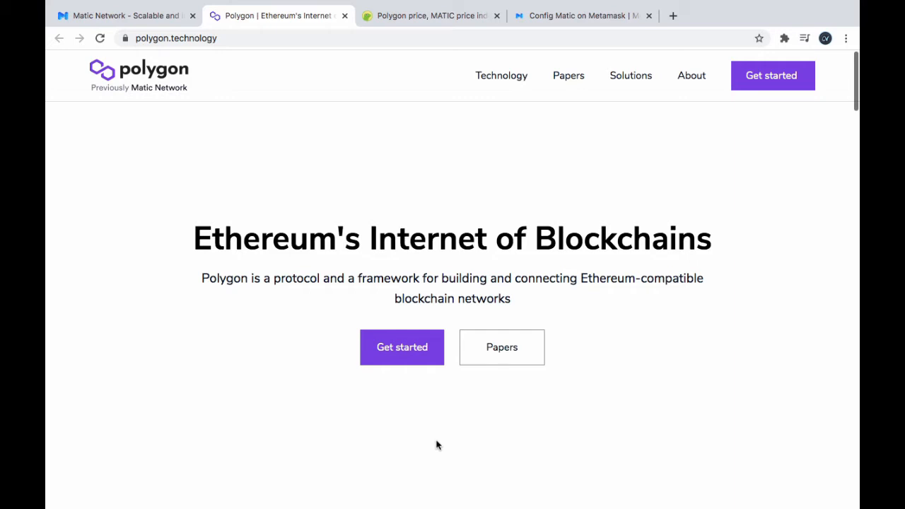
pyautogui.moveTo(521, 199)
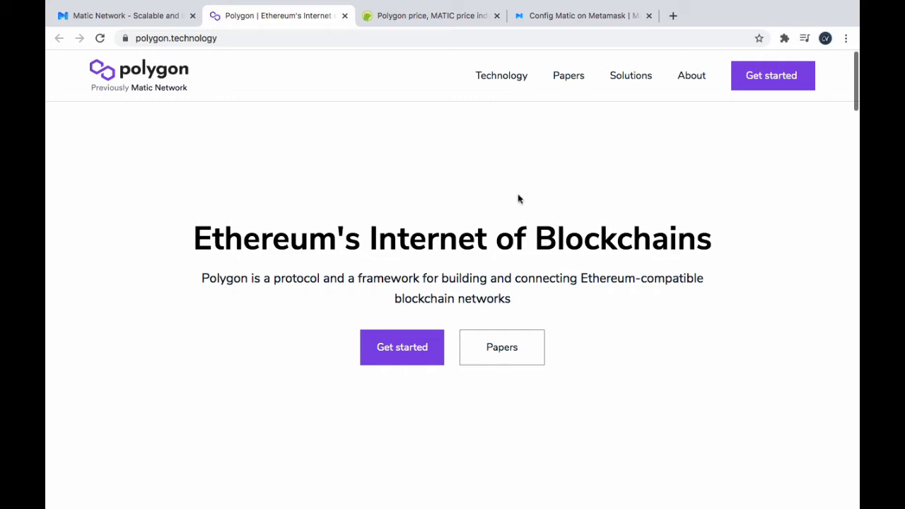
pyautogui.moveTo(150, 91)
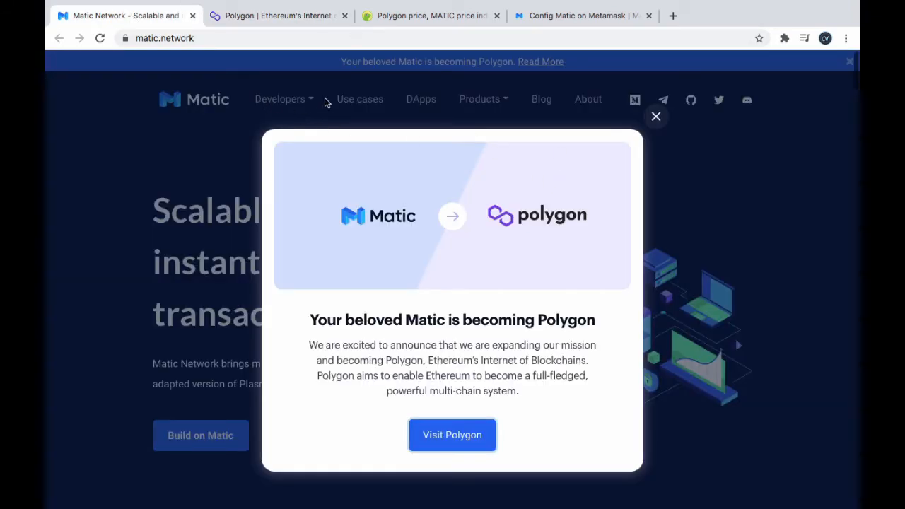
pyautogui.moveTo(433, 87)
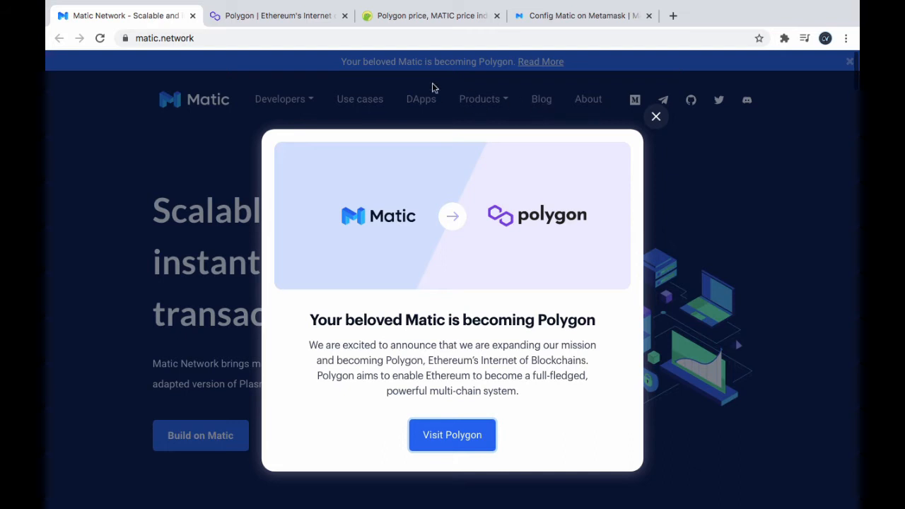
# Revisit the Polygon homepage, then switch back to the 'Config Matic on Metamask' docs tab
pyautogui.click(453, 436)
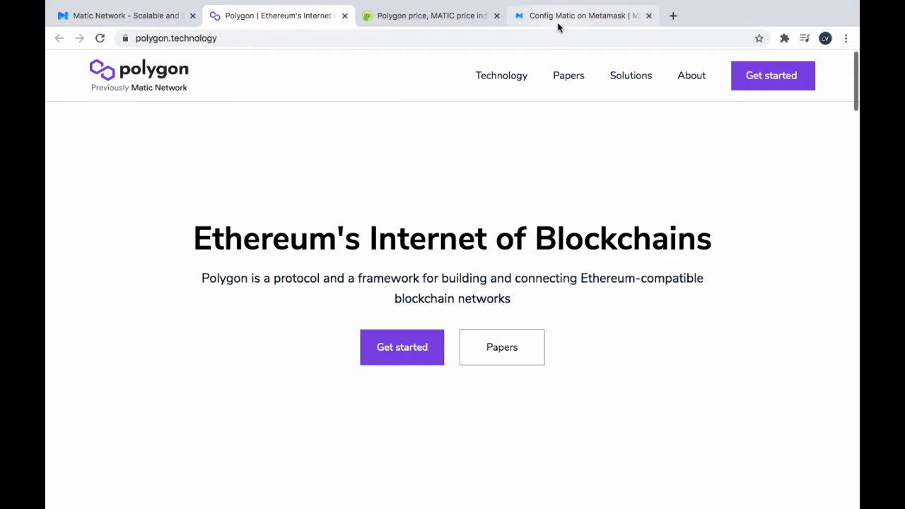
pyautogui.click(580, 15)
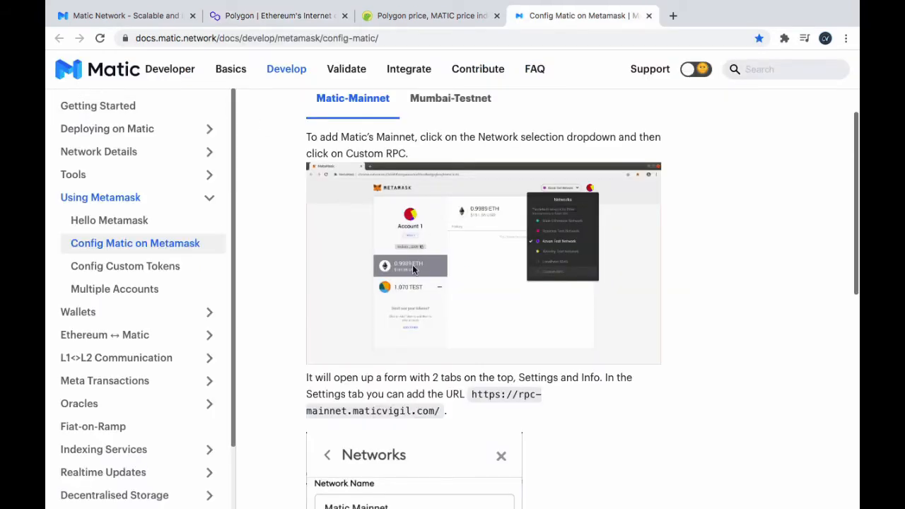
pyautogui.moveTo(452, 270)
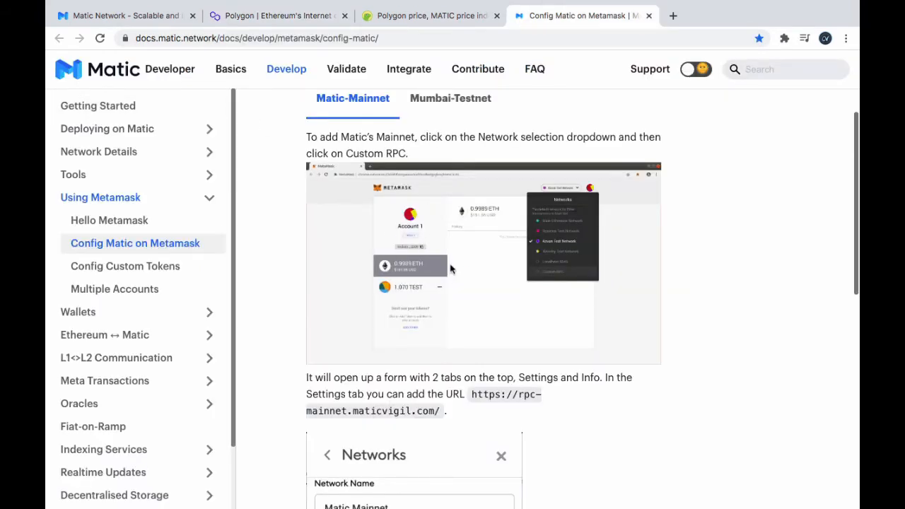
# Scroll the docs to the top and switch to the CoinGecko Polygon price tab
pyautogui.scroll(3)
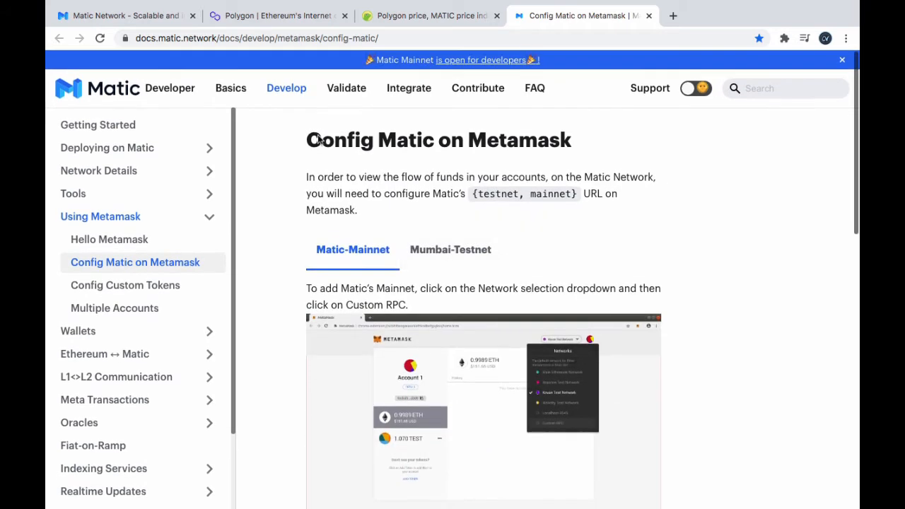
pyautogui.moveTo(181, 79)
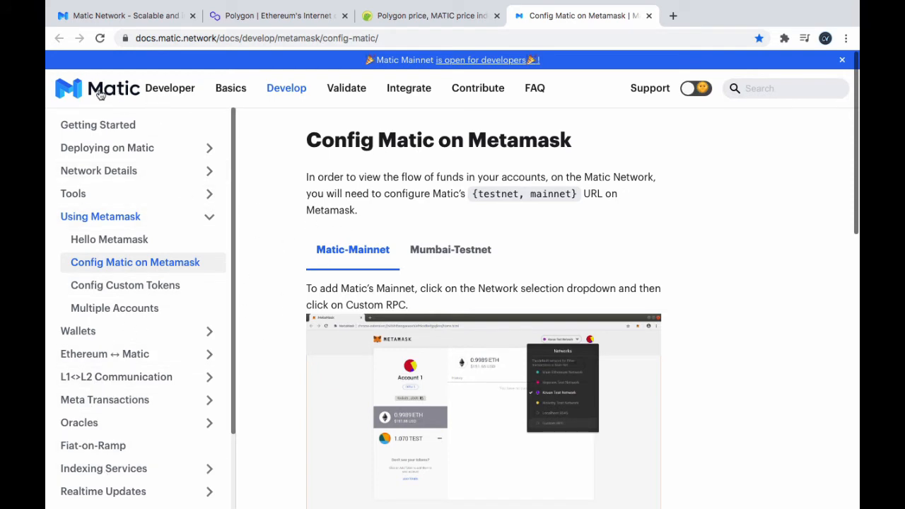
pyautogui.moveTo(323, 25)
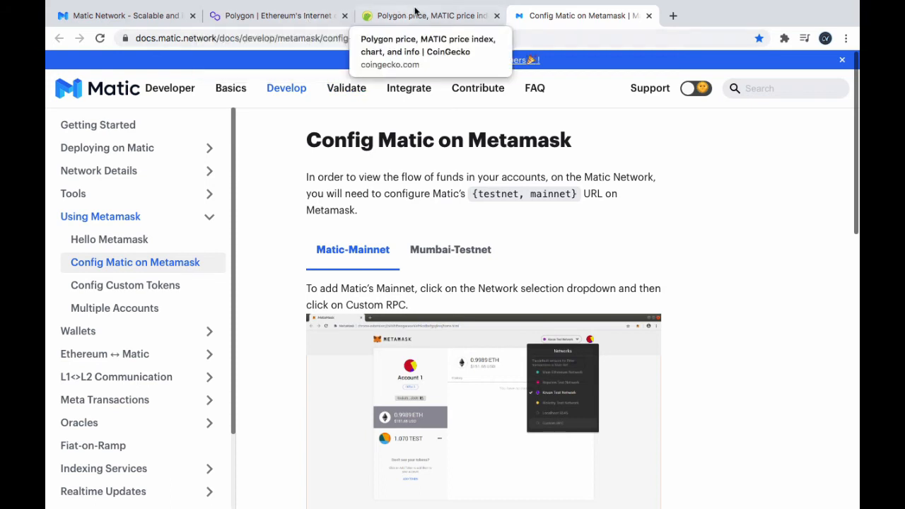
pyautogui.click(425, 16)
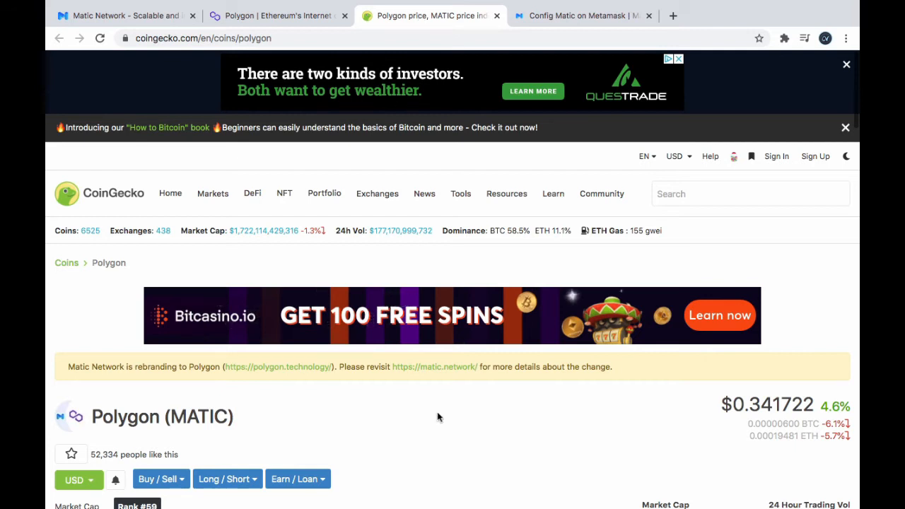
# Browse Polygon's MATIC price and market details on CoinGecko, then return to the MetaMask configuration guide
pyautogui.scroll(-3)
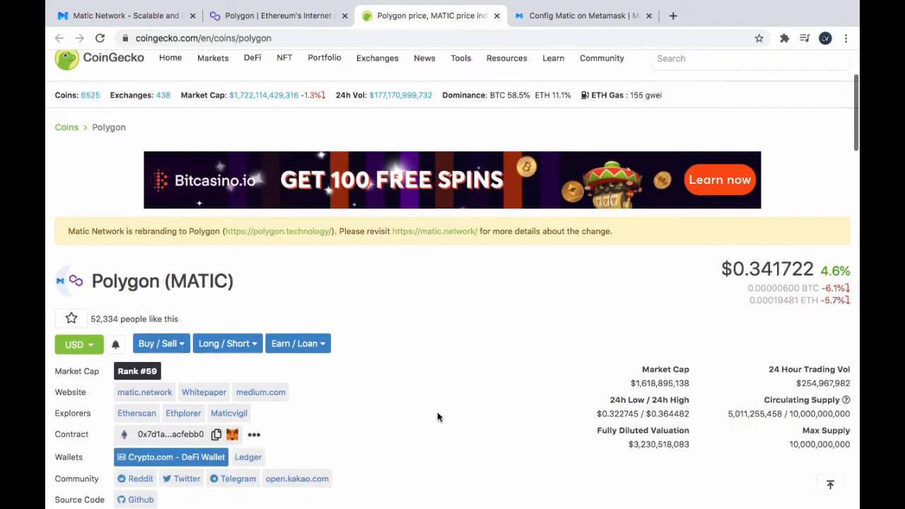
pyautogui.scroll(-3)
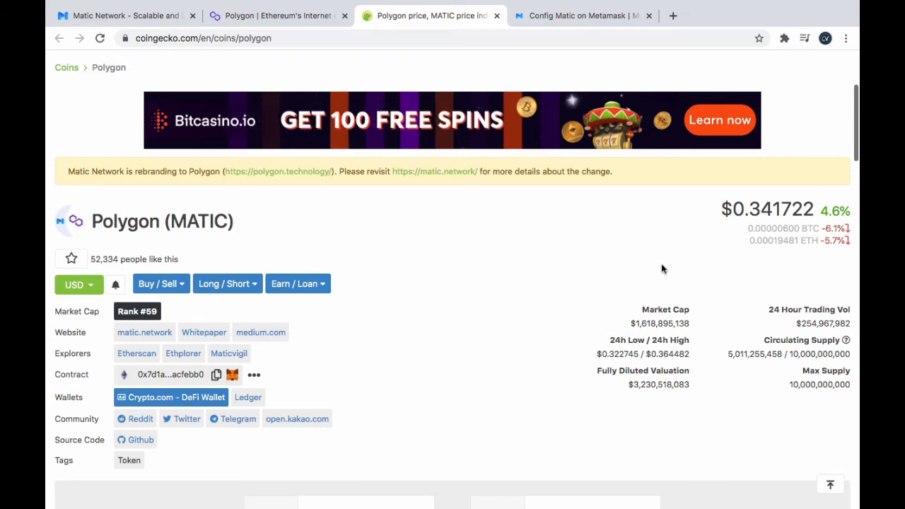
pyautogui.moveTo(465, 311)
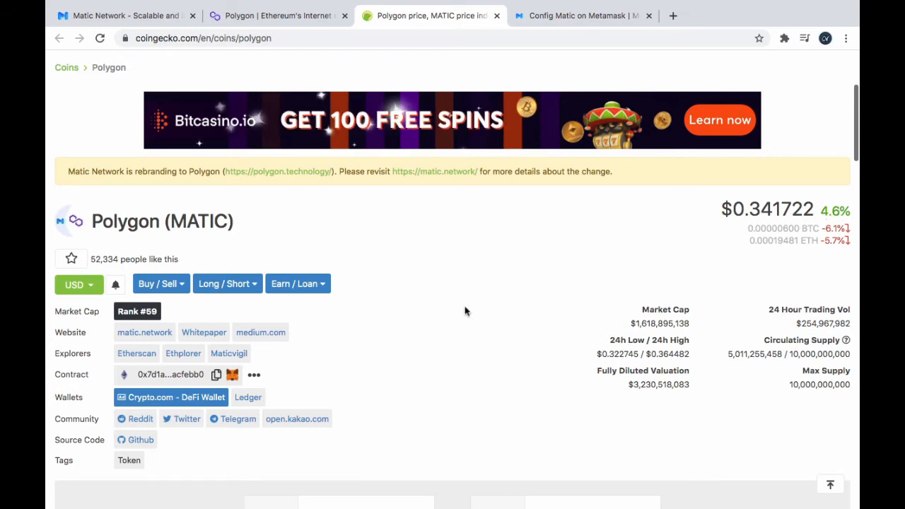
pyautogui.scroll(-3)
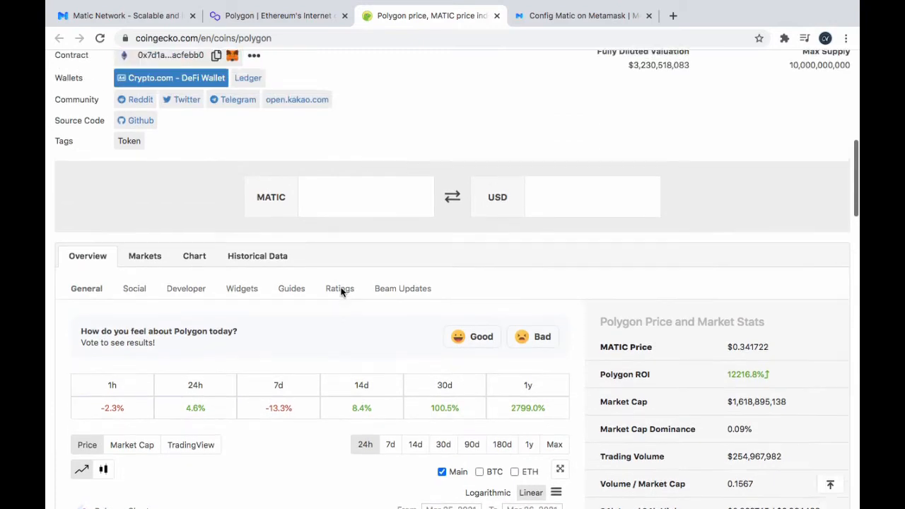
pyautogui.scroll(3)
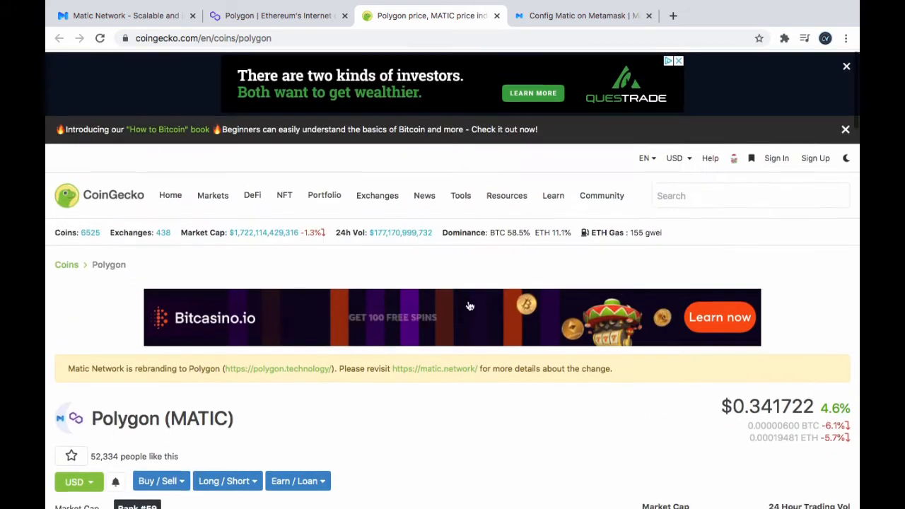
pyautogui.scroll(-3)
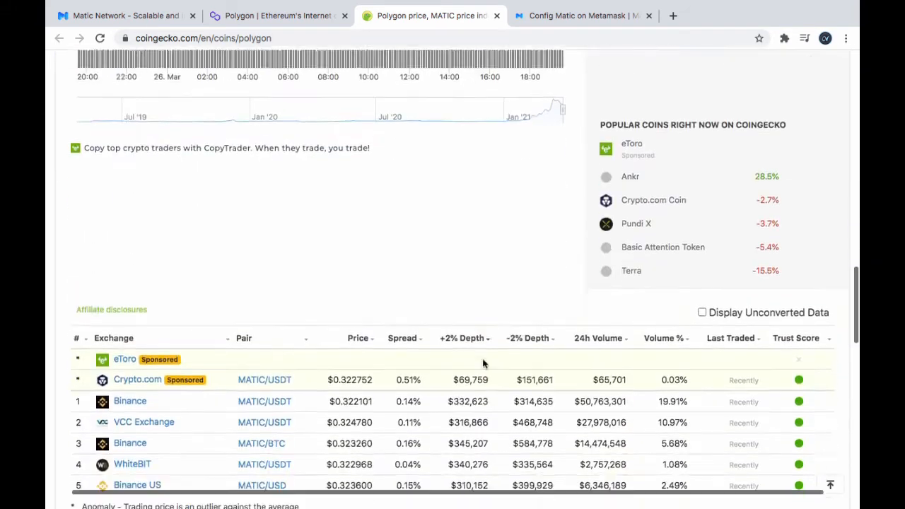
pyautogui.scroll(-3)
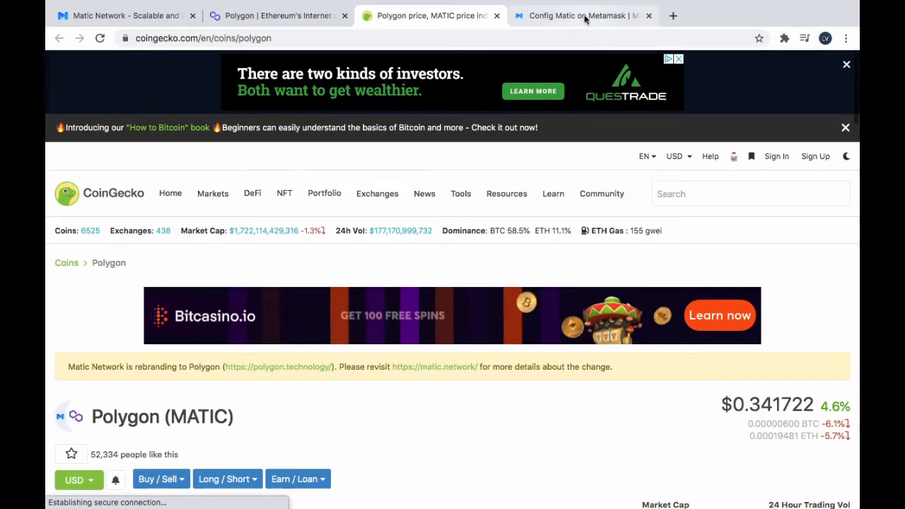
pyautogui.click(580, 15)
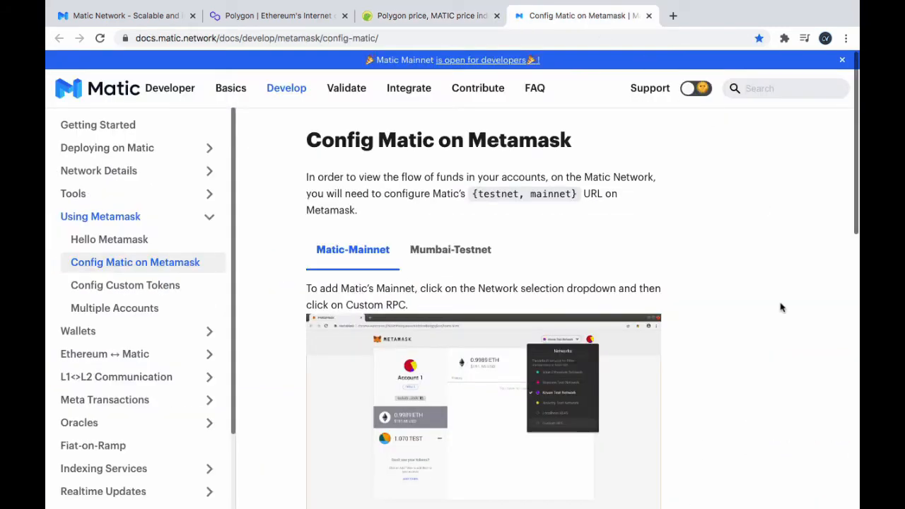
# Scroll down to the Matic Mainnet Networks form showing RPC URL, chain ID 137 and MATIC symbol
pyautogui.scroll(-3)
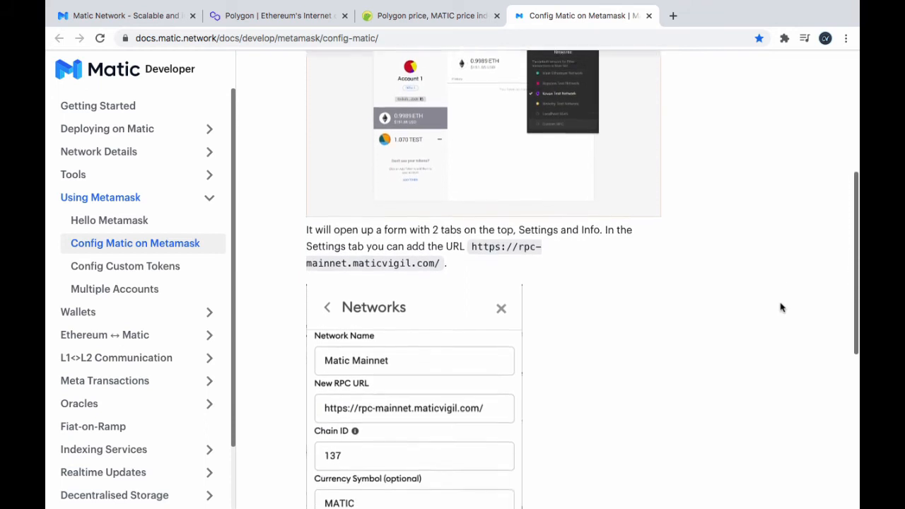
pyautogui.scroll(-3)
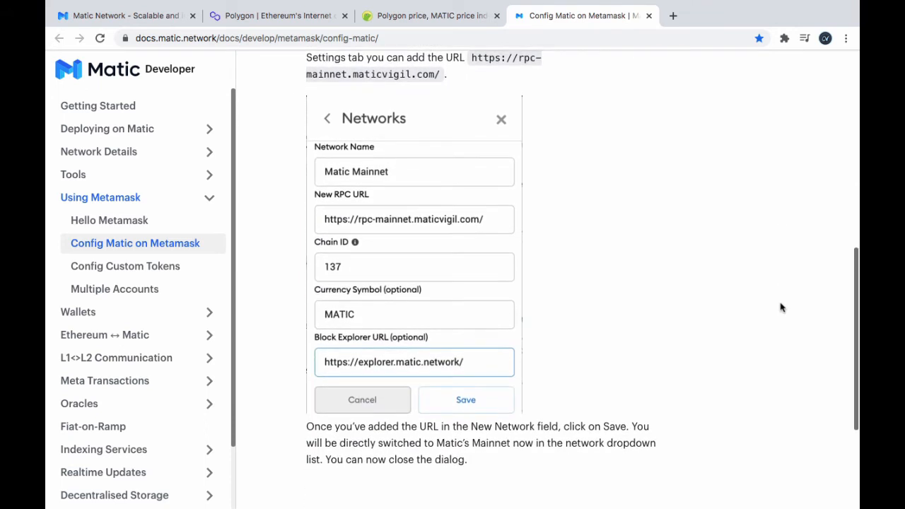
pyautogui.moveTo(361, 220)
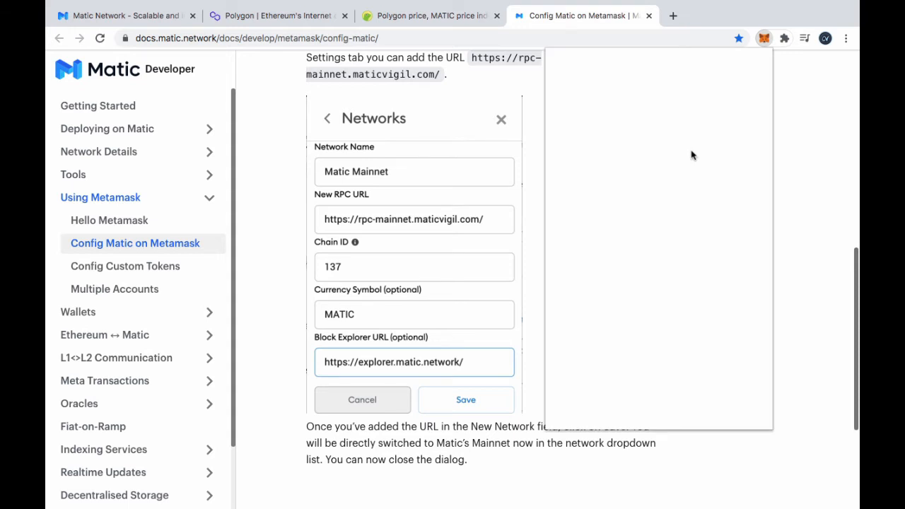
# Open MetaMask from the toolbar and reach the 'matic test' account with 0.0679 ETH and 2941.041 MATIC
pyautogui.click(764, 38)
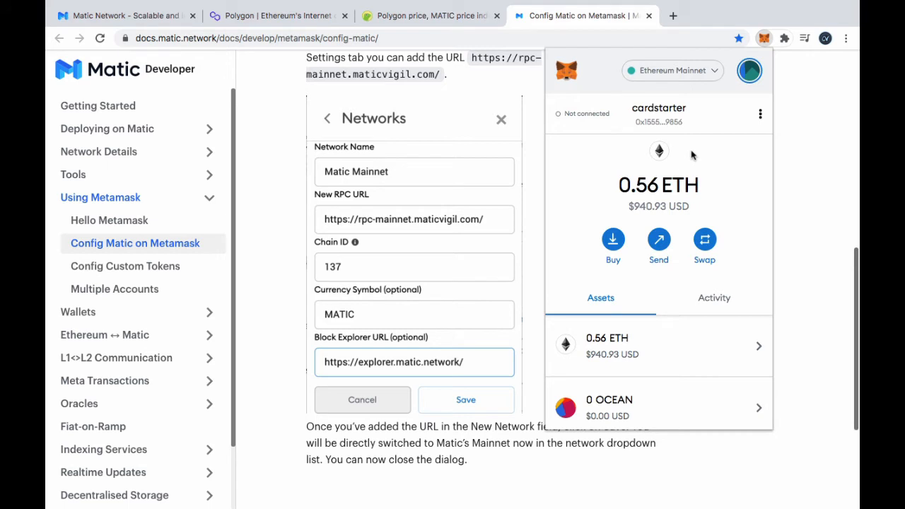
pyautogui.moveTo(713, 74)
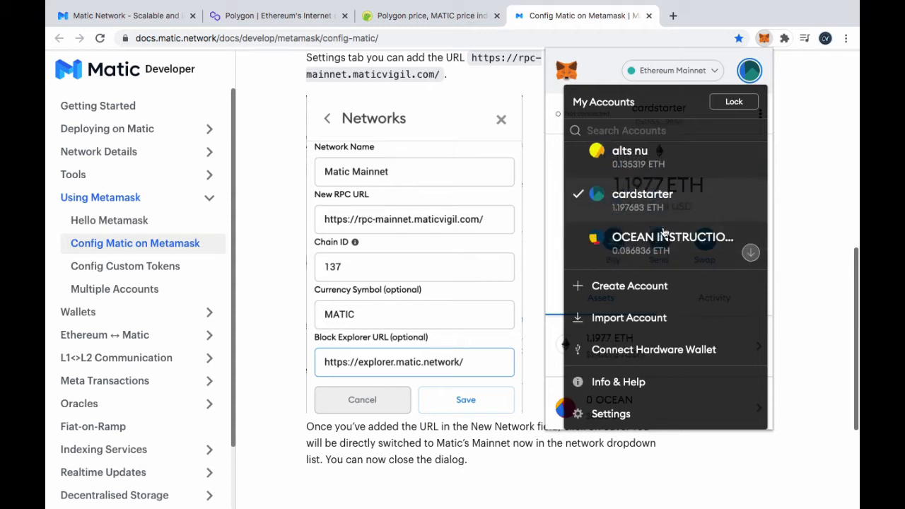
pyautogui.scroll(-3)
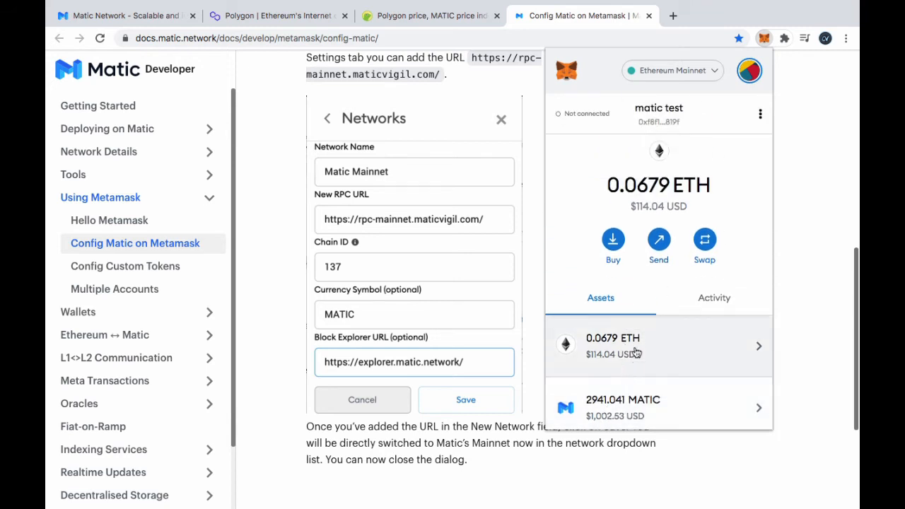
pyautogui.moveTo(762, 161)
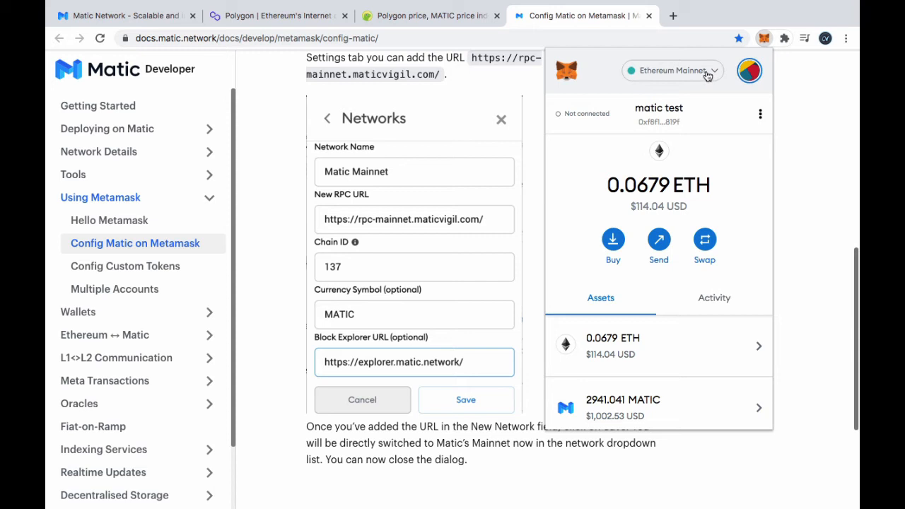
# Start a new custom network from the Networks list, named Polygon
pyautogui.click(670, 71)
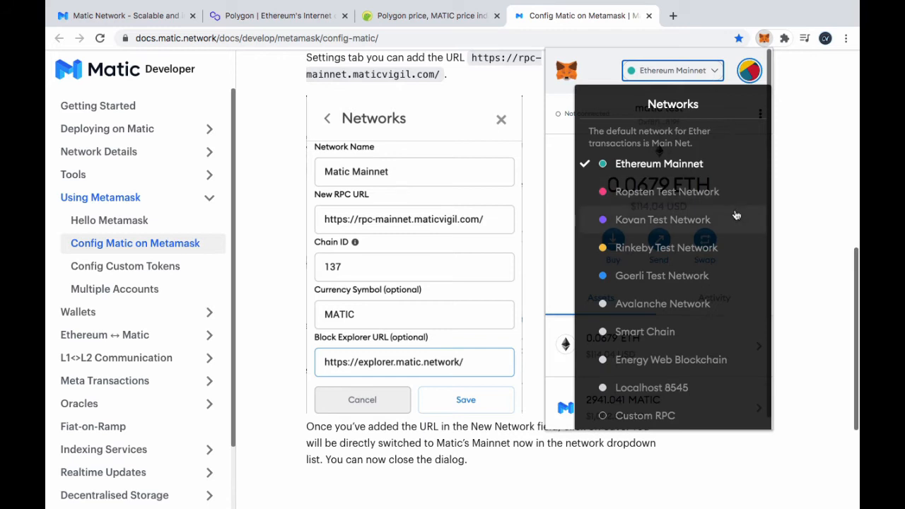
pyautogui.moveTo(665, 416)
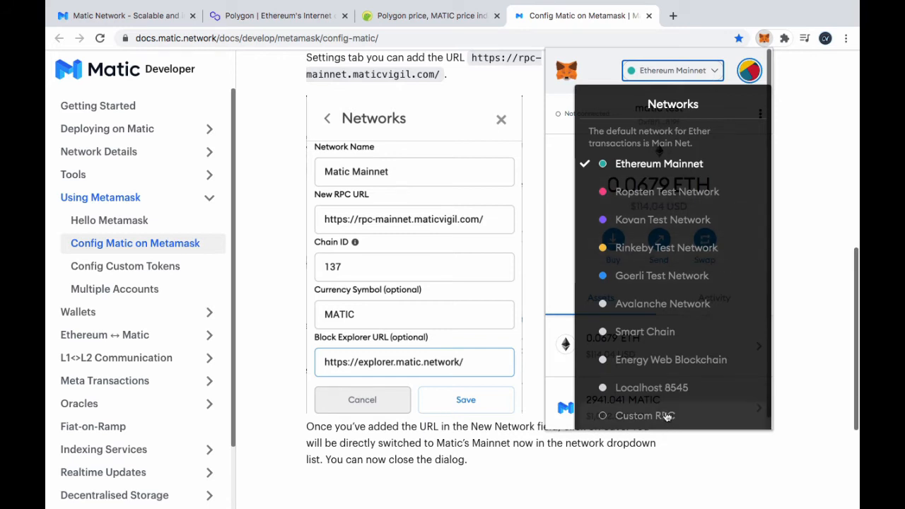
pyautogui.click(645, 416)
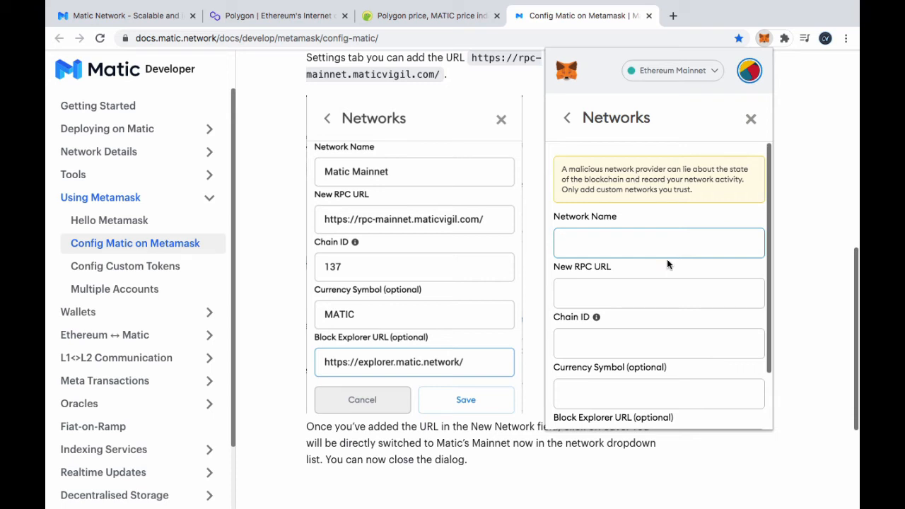
pyautogui.write('Polygon')
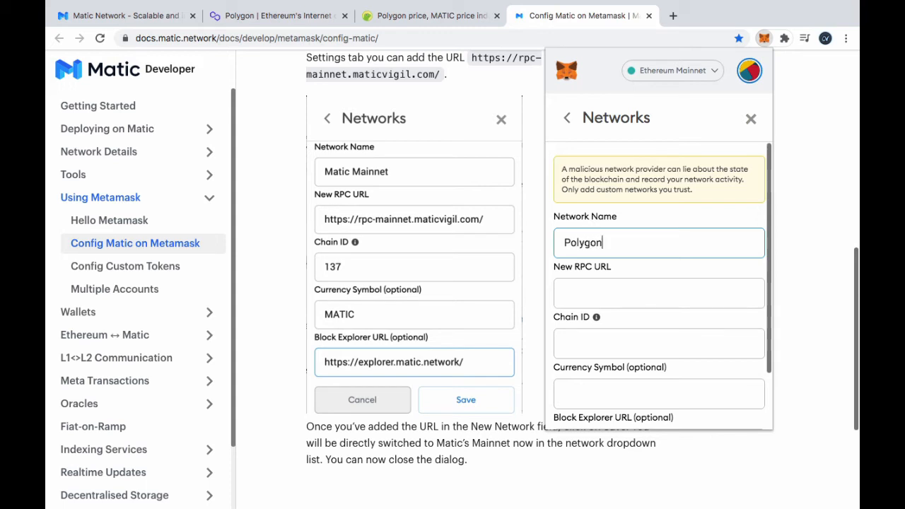
pyautogui.click(659, 293)
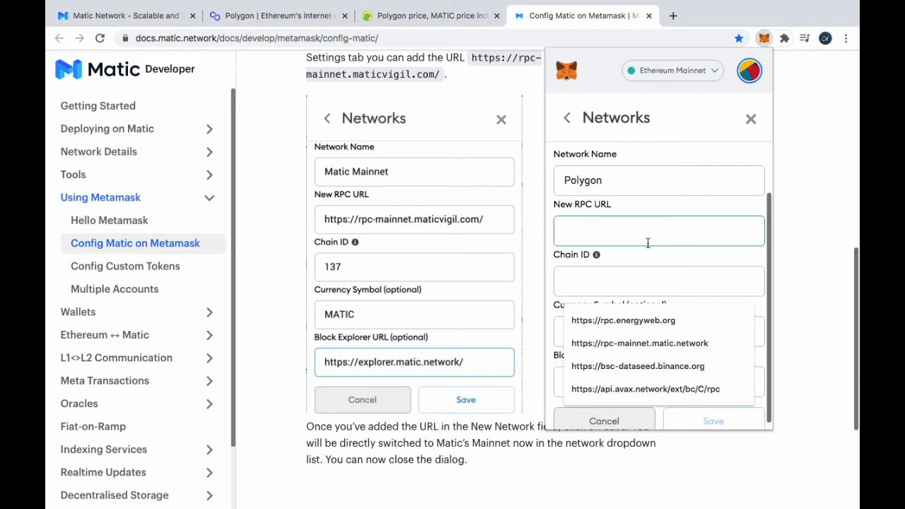
pyautogui.write('https')
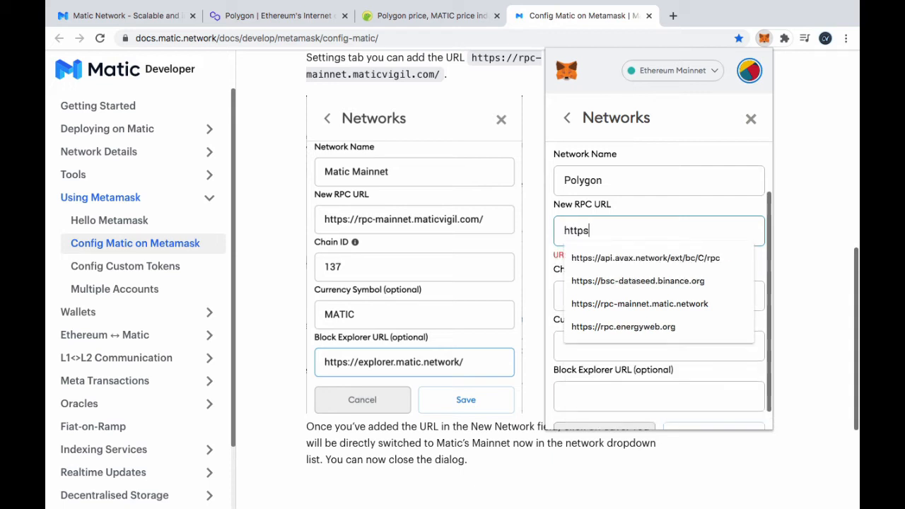
pyautogui.write('://')
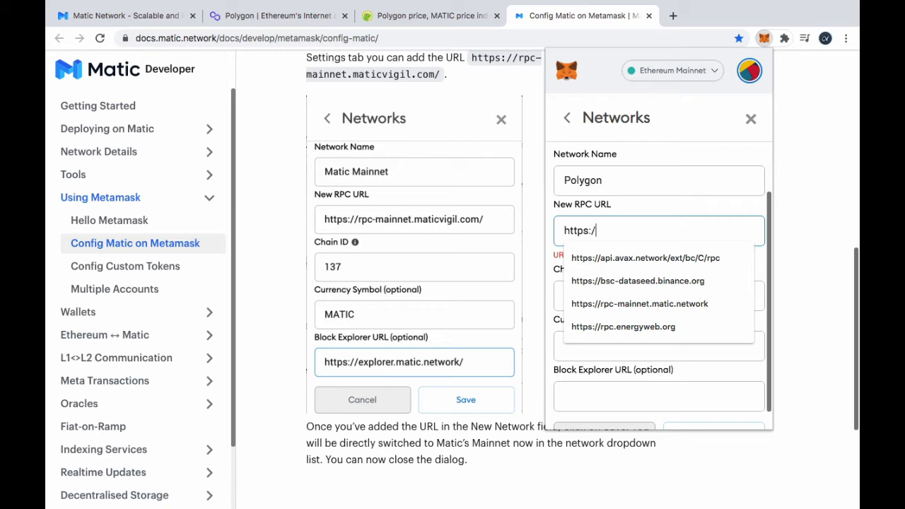
pyautogui.write('rpc-mainnet.')
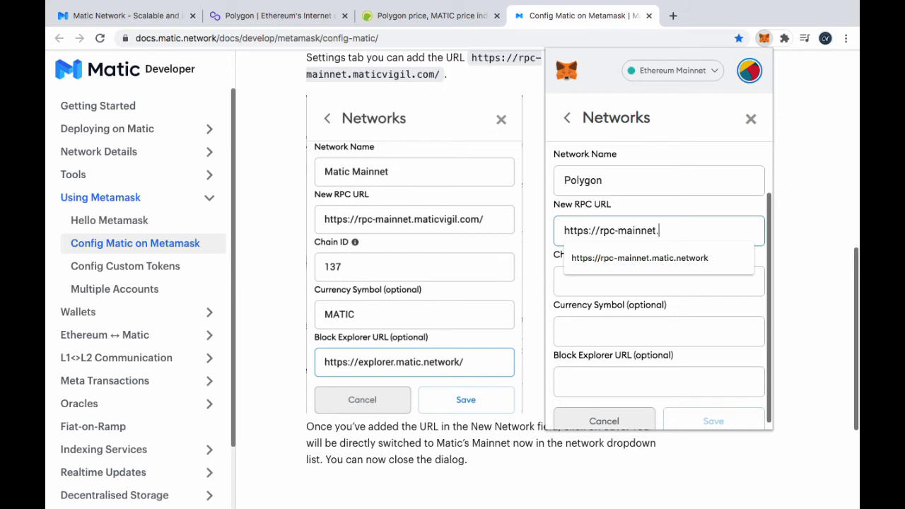
pyautogui.write('matic')
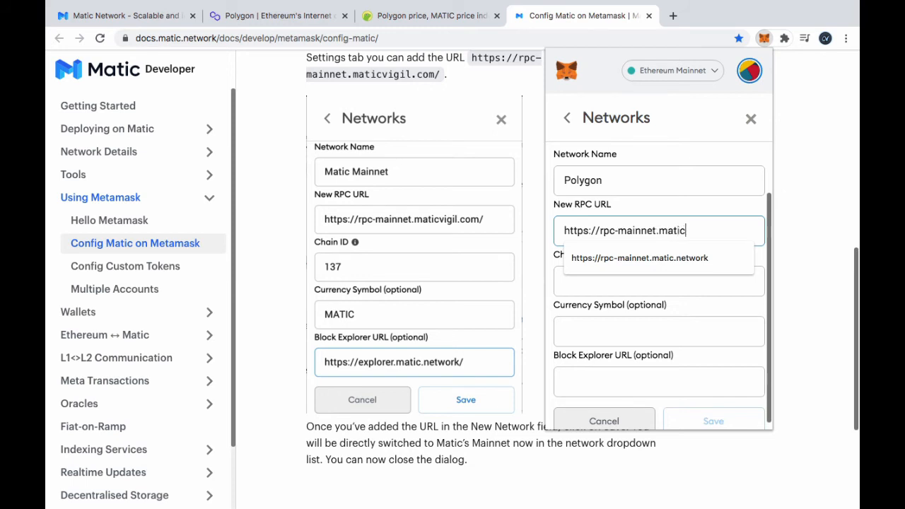
pyautogui.write('vigil.')
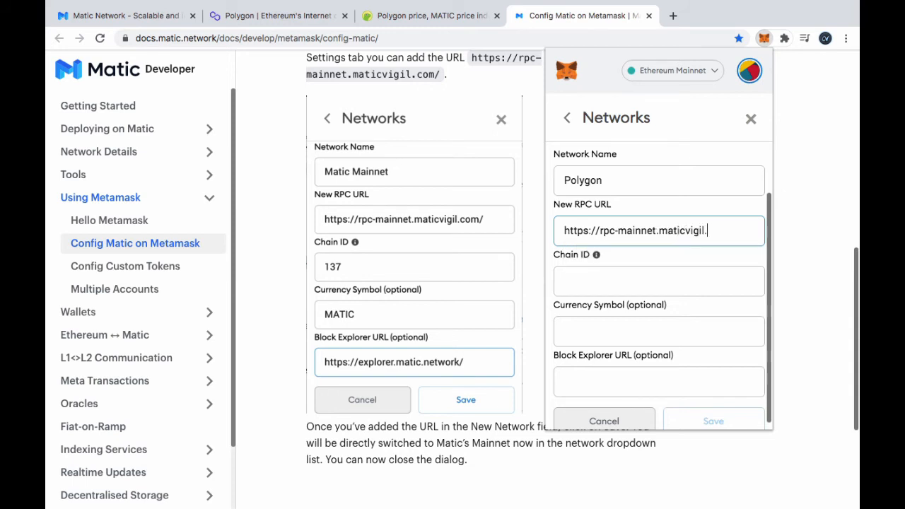
pyautogui.write('com/')
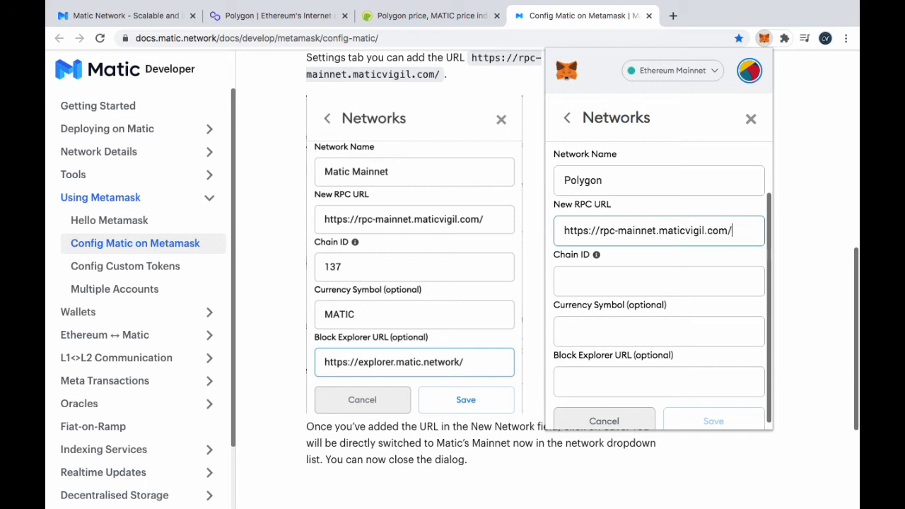
pyautogui.moveTo(598, 255)
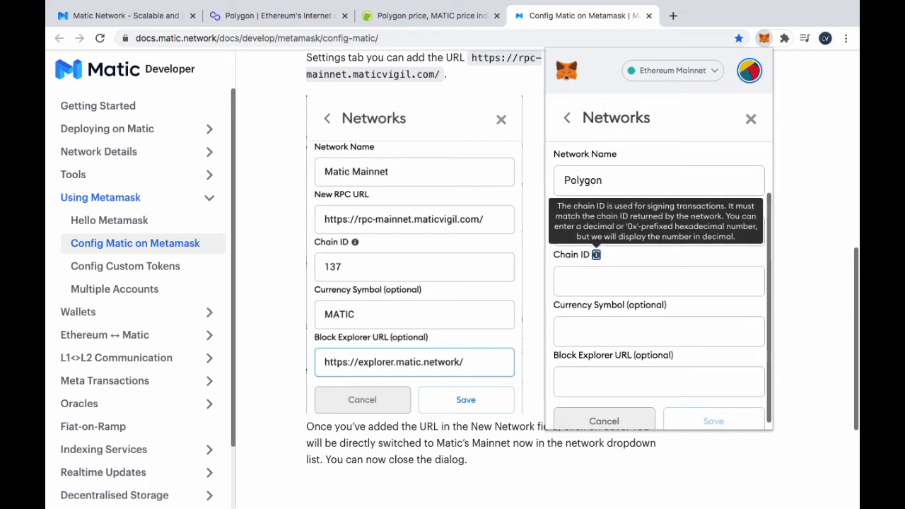
# Set the chain ID to 137 and the currency symbol to MATIC
pyautogui.click(658, 280)
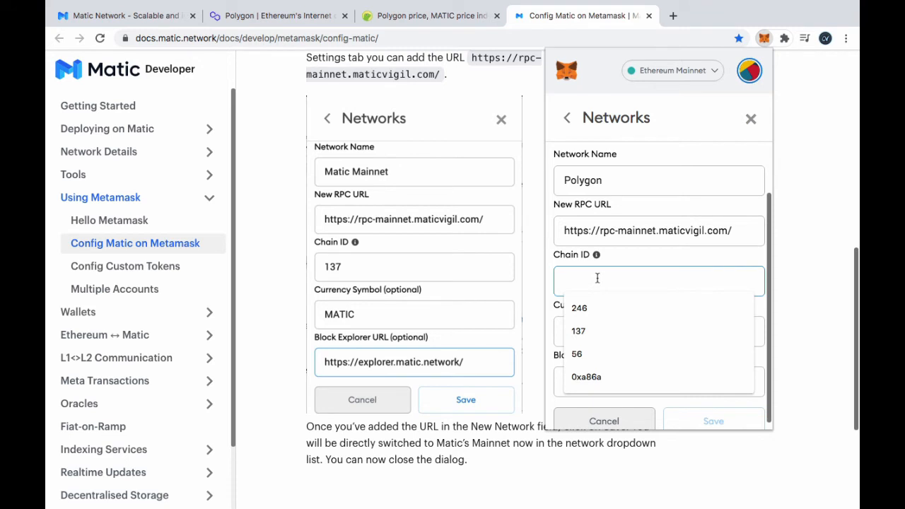
pyautogui.click(579, 331)
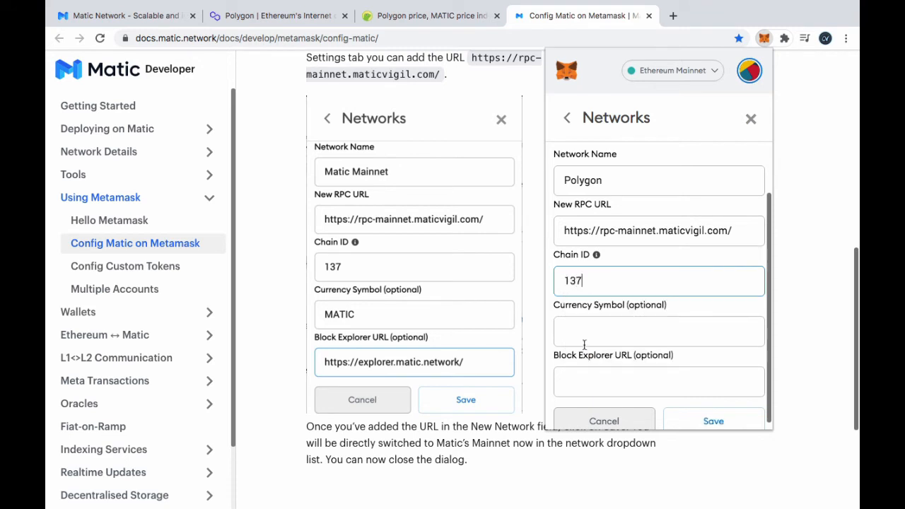
pyautogui.write('M')
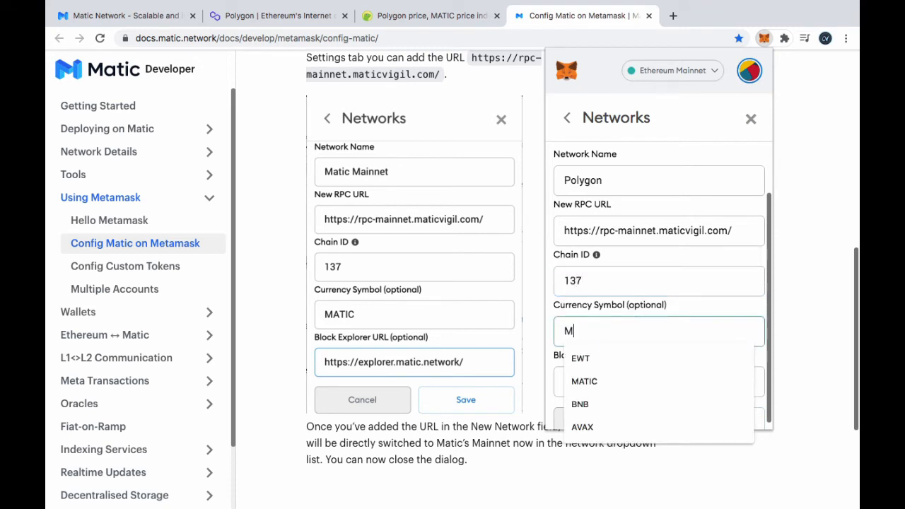
pyautogui.click(584, 382)
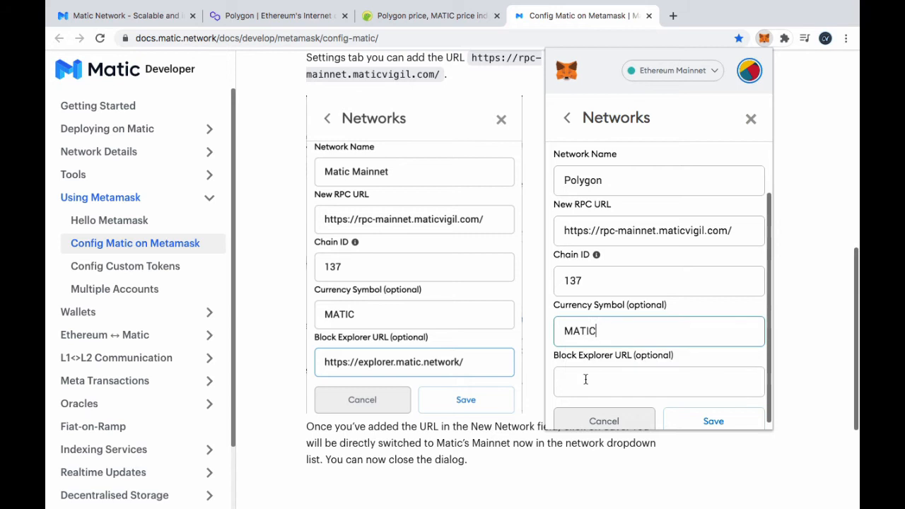
# Enter the Matic block explorer URL and save the Polygon network
pyautogui.write('httpsd')
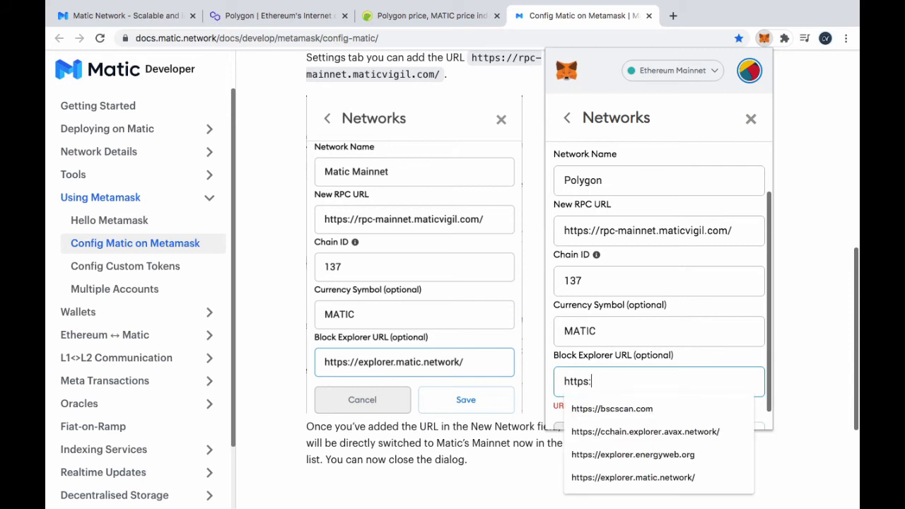
pyautogui.write('e')
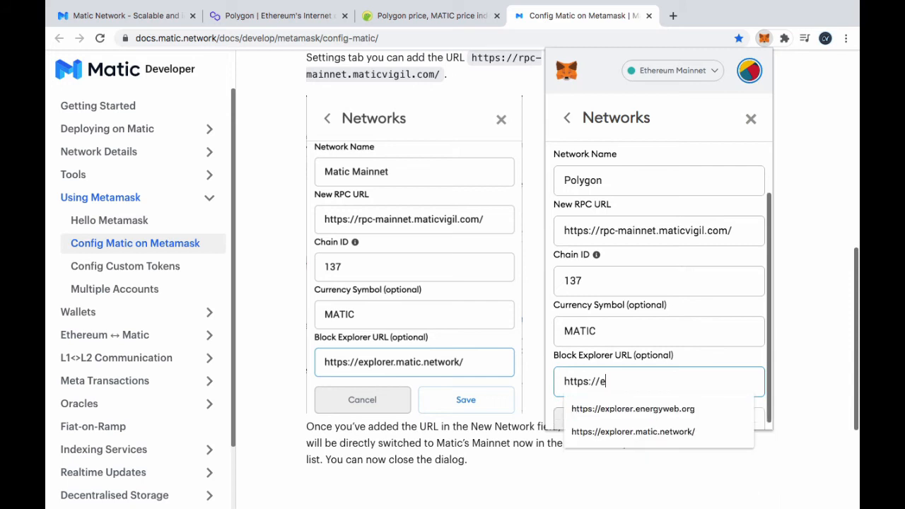
pyautogui.write('xplorer.matic.netwo')
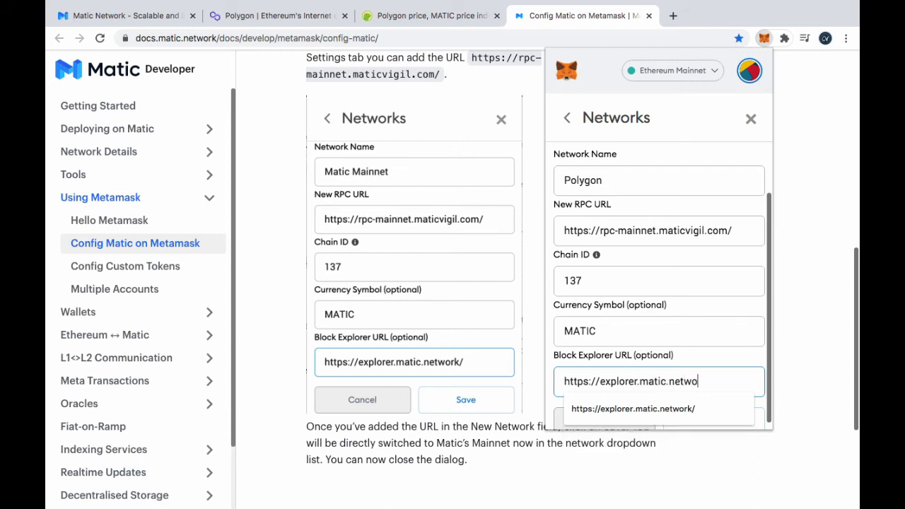
pyautogui.click(634, 407)
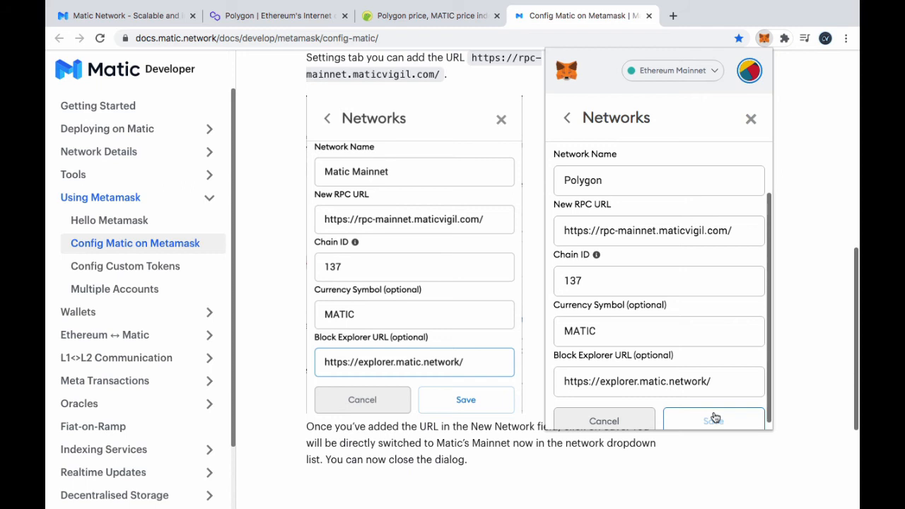
pyautogui.click(713, 422)
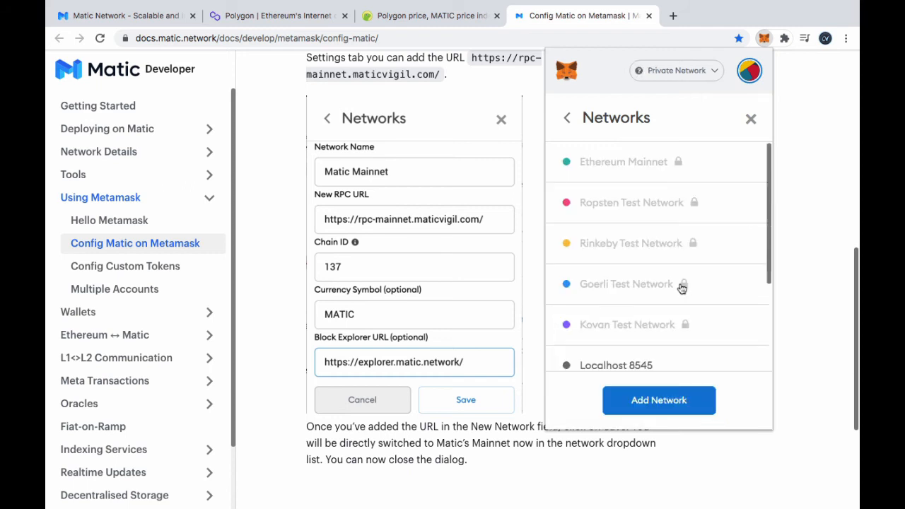
# Close the Networks settings and return to the wallet, now on Polygon showing 0 MATIC
pyautogui.scroll(-3)
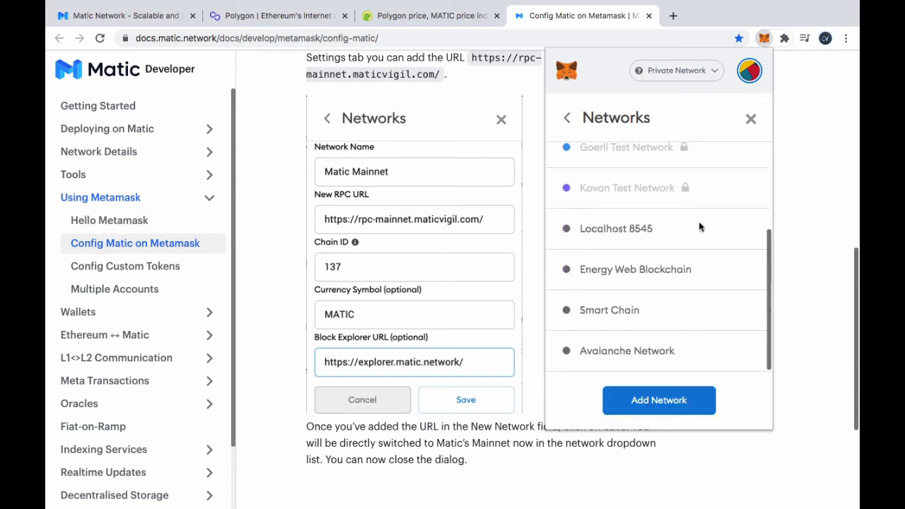
pyautogui.scroll(3)
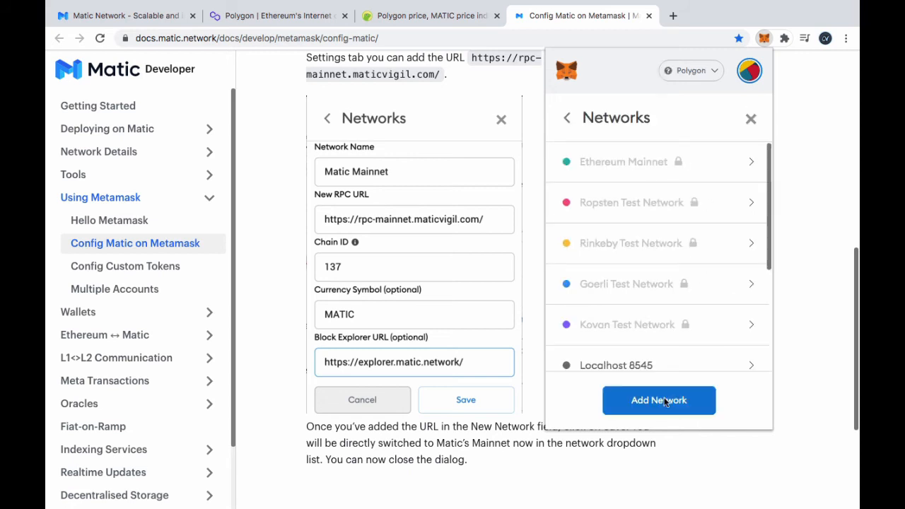
pyautogui.click(660, 399)
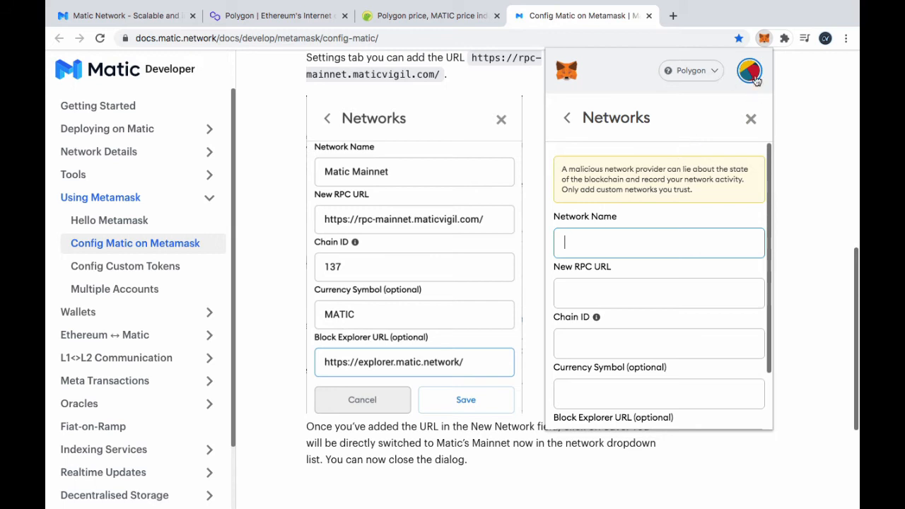
pyautogui.click(750, 70)
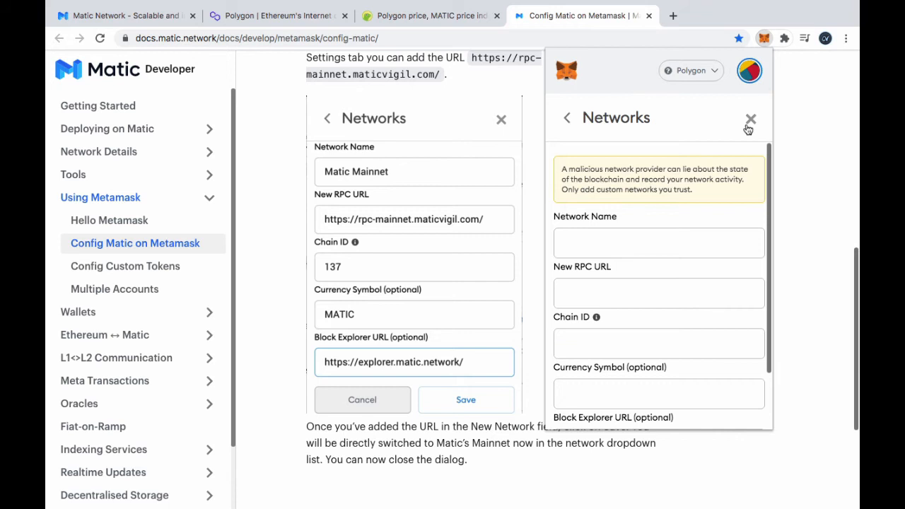
pyautogui.click(751, 119)
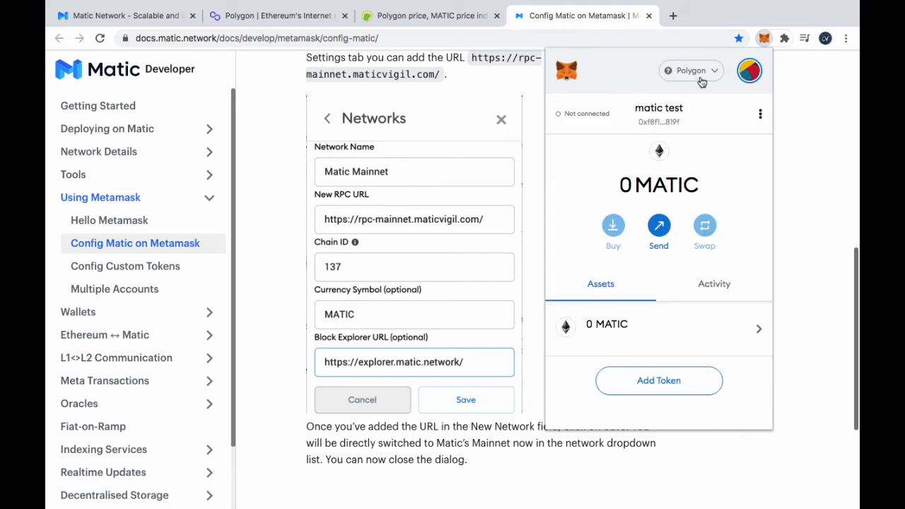
pyautogui.click(690, 71)
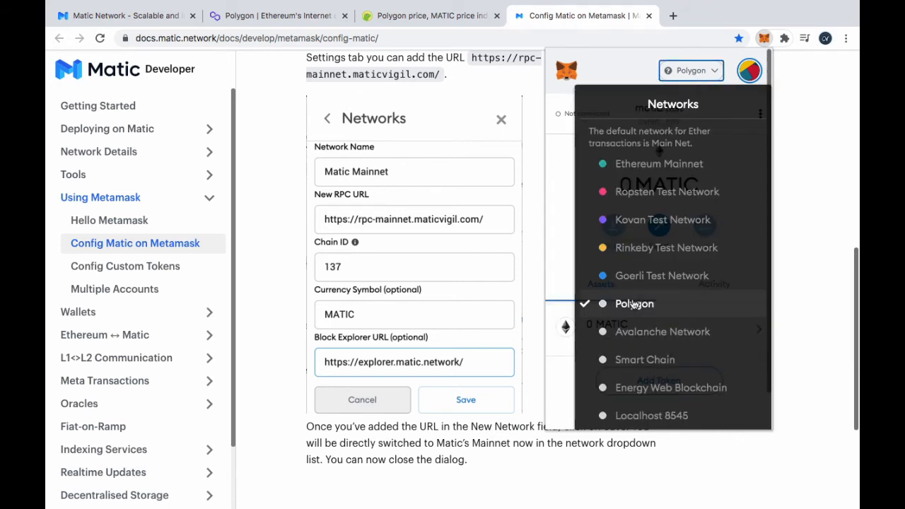
pyautogui.click(634, 302)
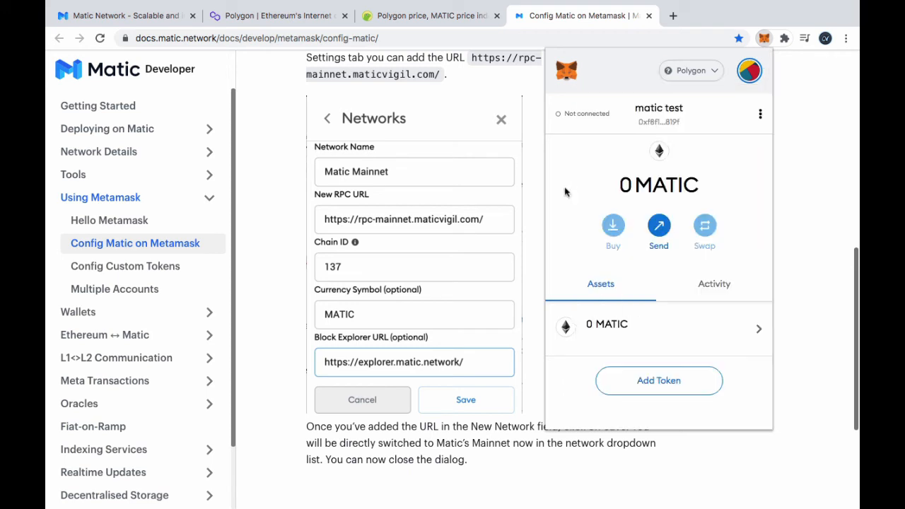
pyautogui.moveTo(580, 178)
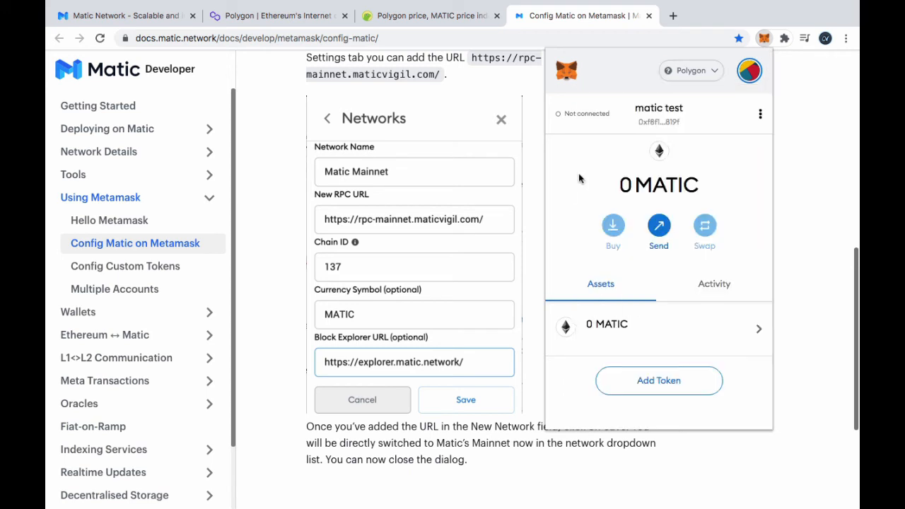
pyautogui.moveTo(659, 154)
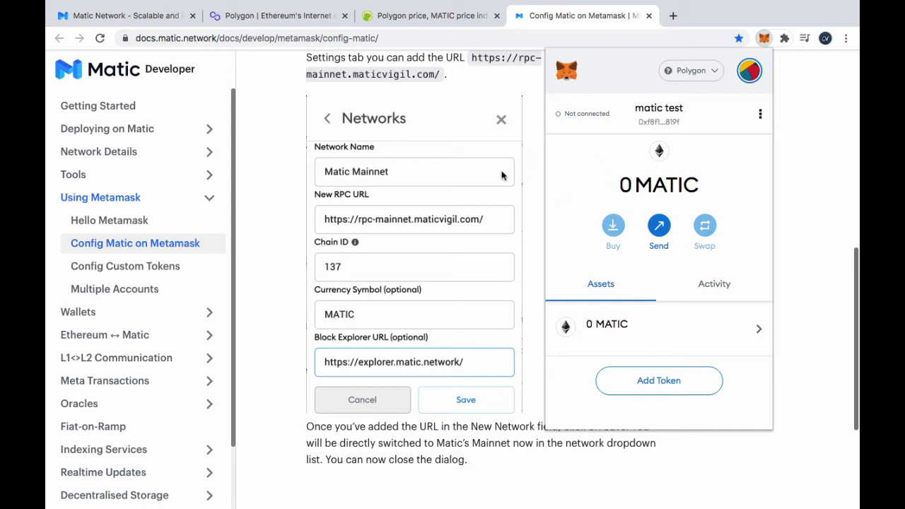
pyautogui.moveTo(639, 136)
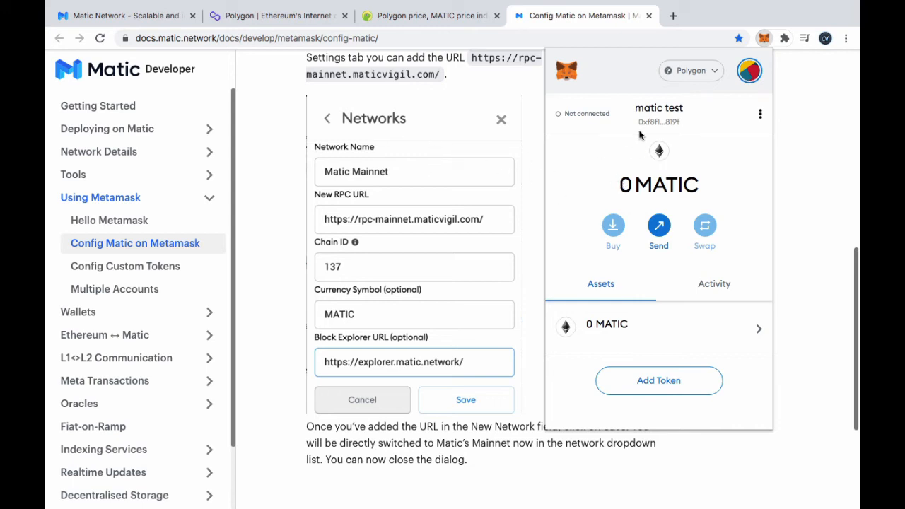
pyautogui.moveTo(690, 71)
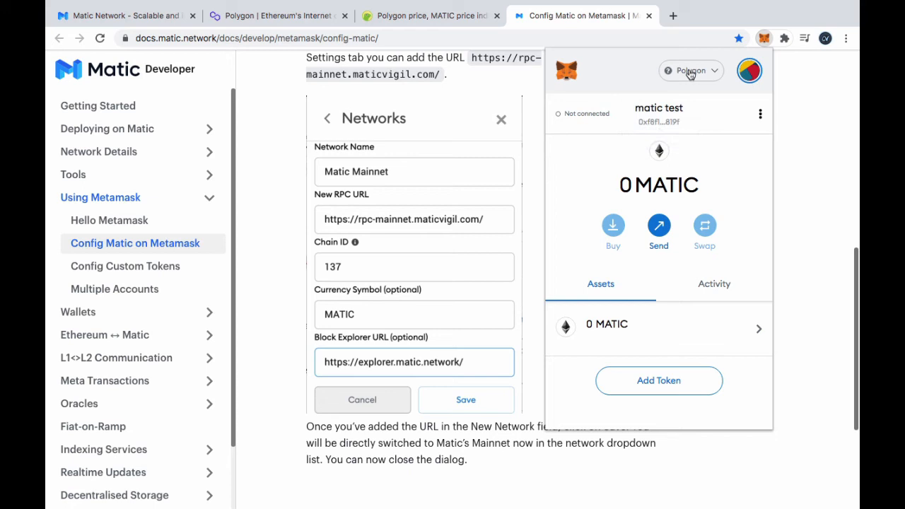
pyautogui.moveTo(685, 193)
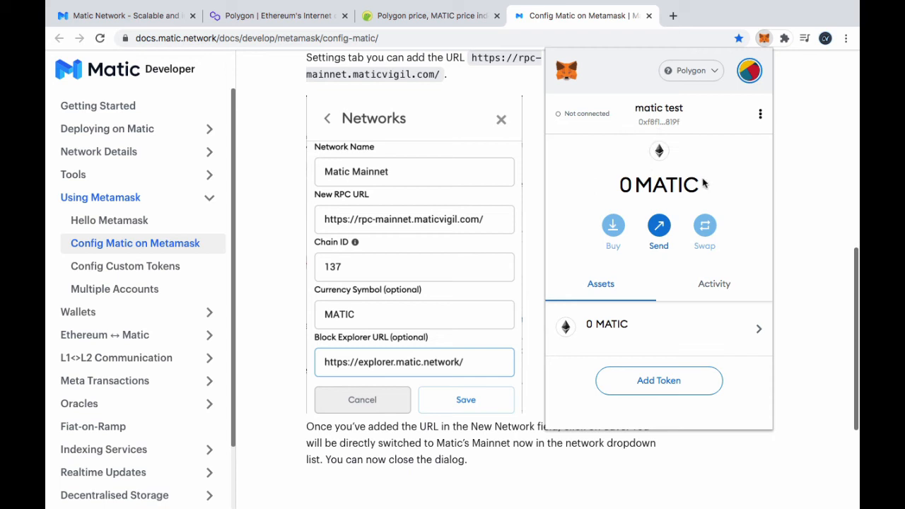
pyautogui.moveTo(715, 189)
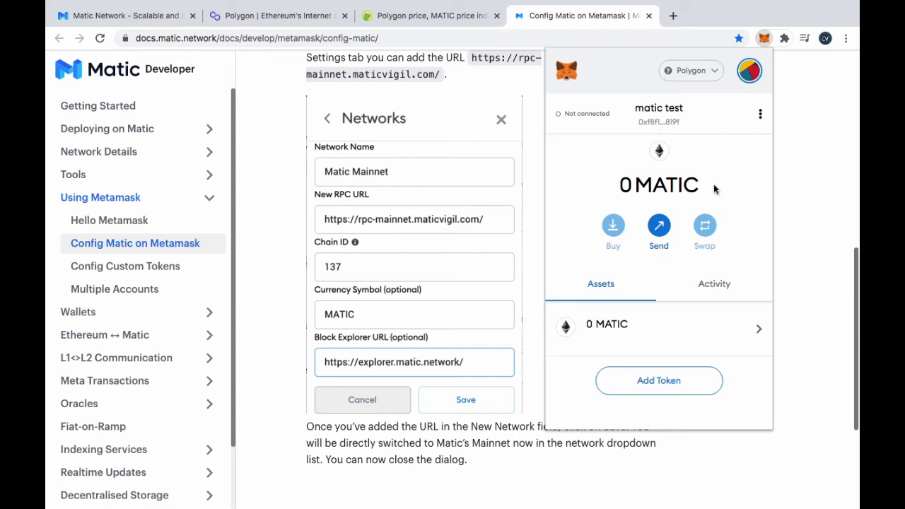
pyautogui.moveTo(628, 178)
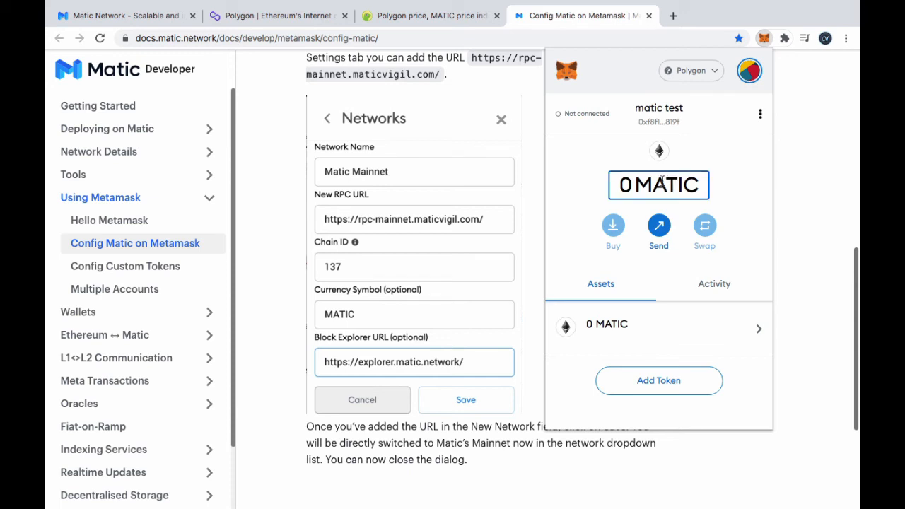
pyautogui.moveTo(569, 162)
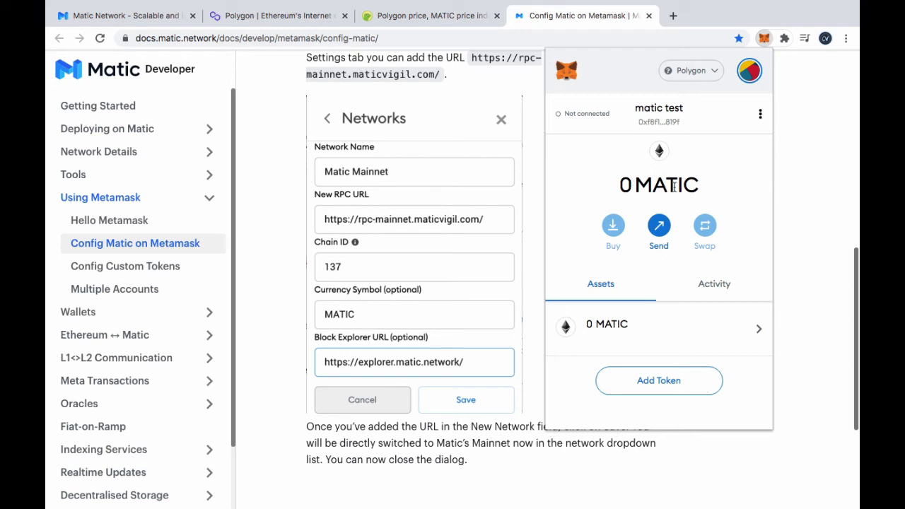
pyautogui.moveTo(714, 184)
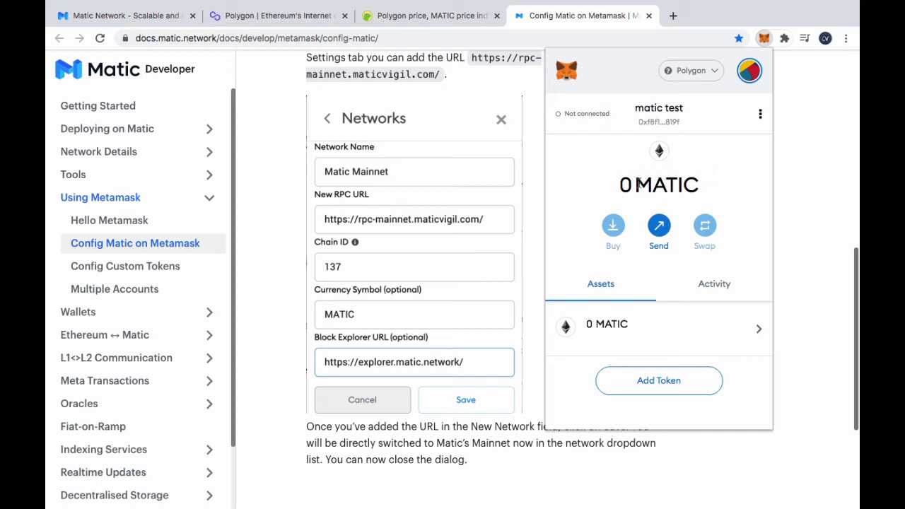
pyautogui.moveTo(659, 184)
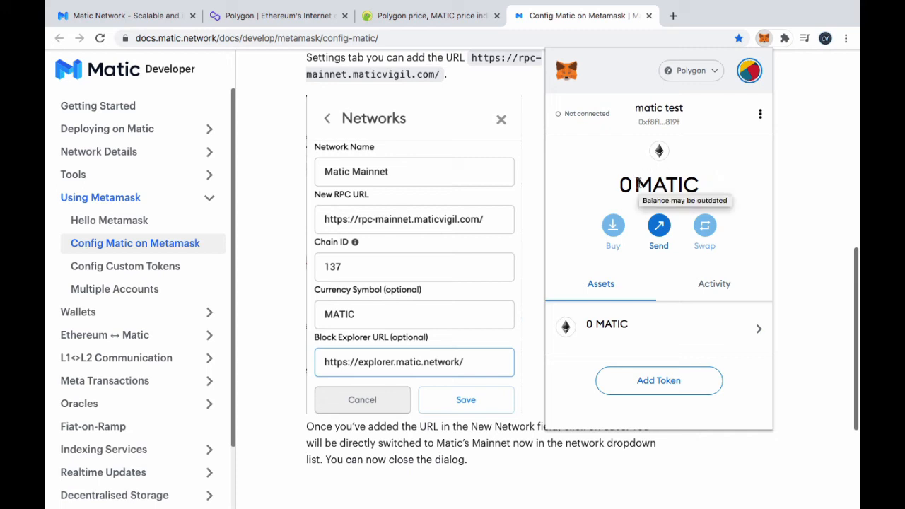
pyautogui.moveTo(696, 183)
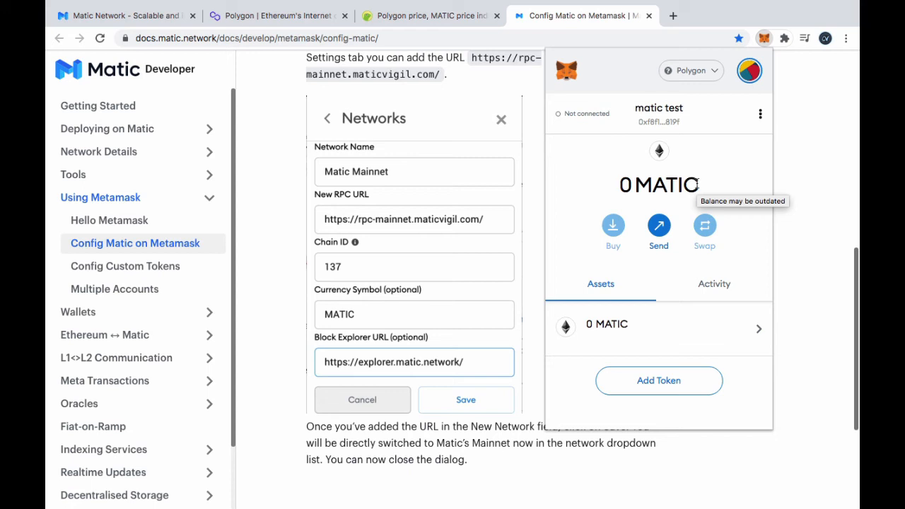
pyautogui.moveTo(670, 177)
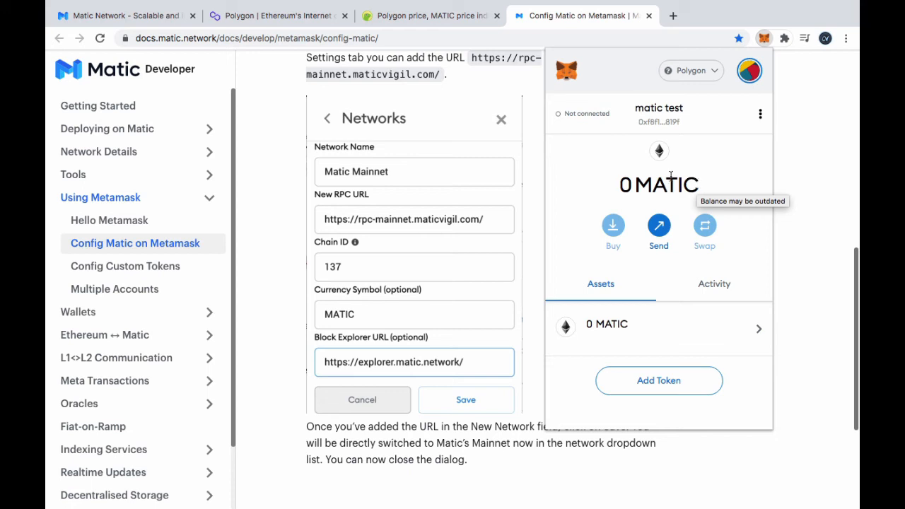
pyautogui.moveTo(599, 175)
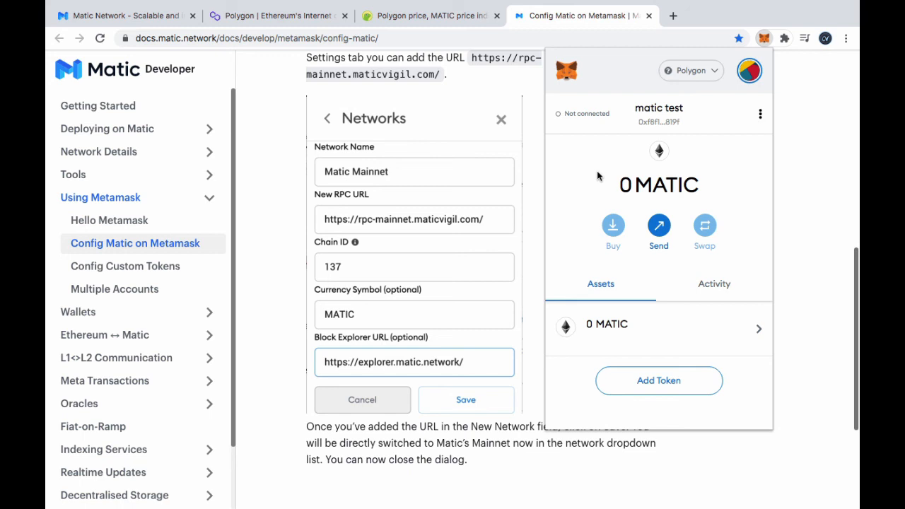
pyautogui.moveTo(332, 88)
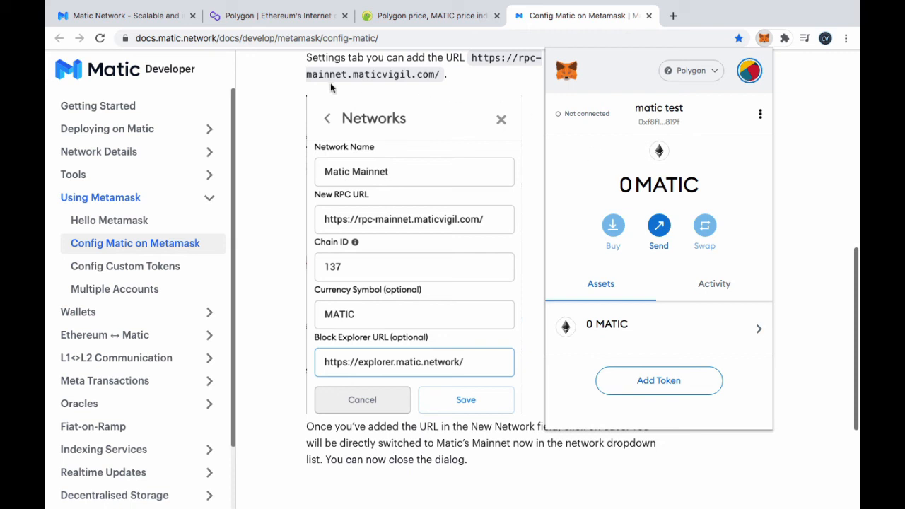